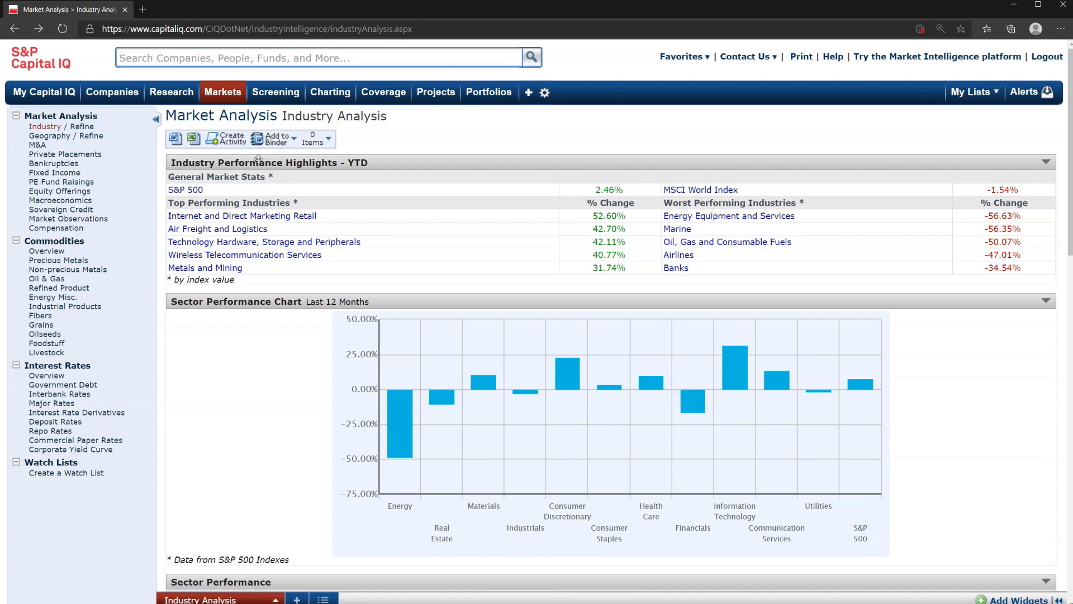
{"action": "mouse_move", "coordinate": [243, 107]}
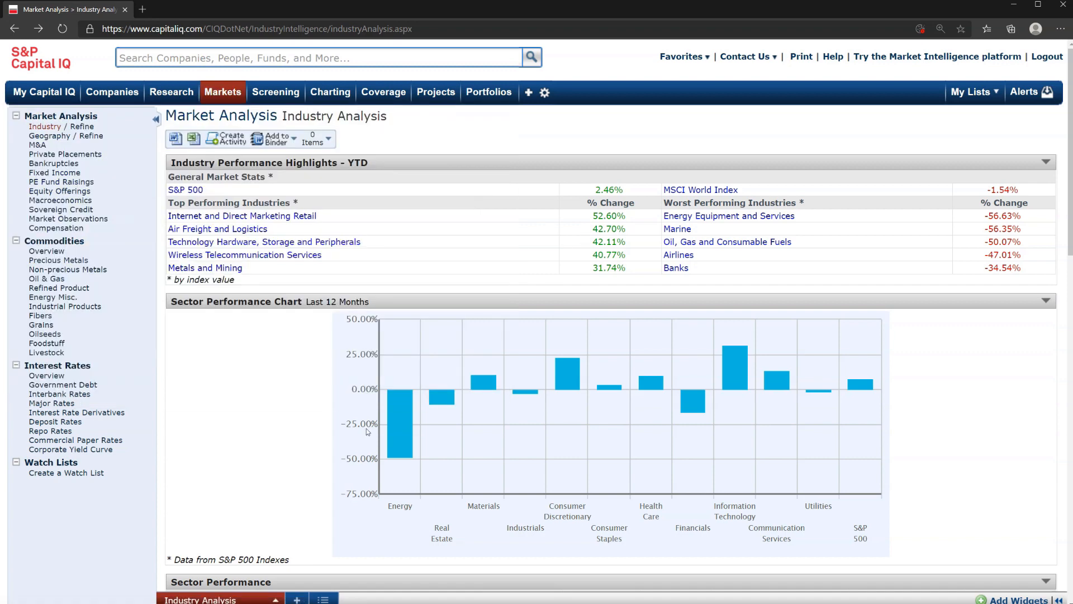
Step: Scroll through the Industry Analysis page and its sections
{"action": "scroll", "scroll_direction": "down", "scroll_amount": 3}
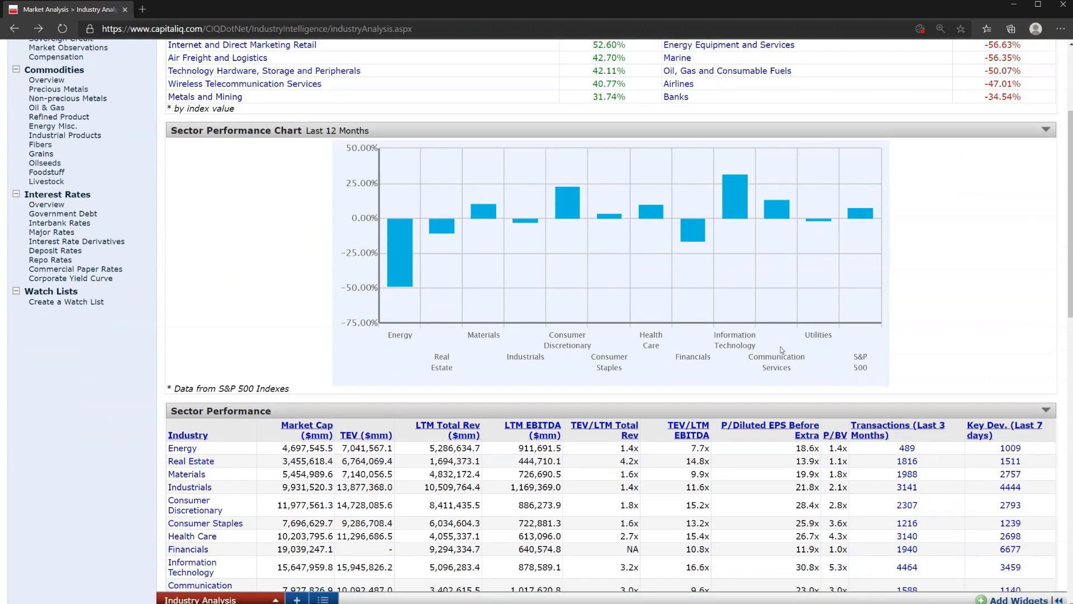
{"action": "mouse_move", "coordinate": [314, 131]}
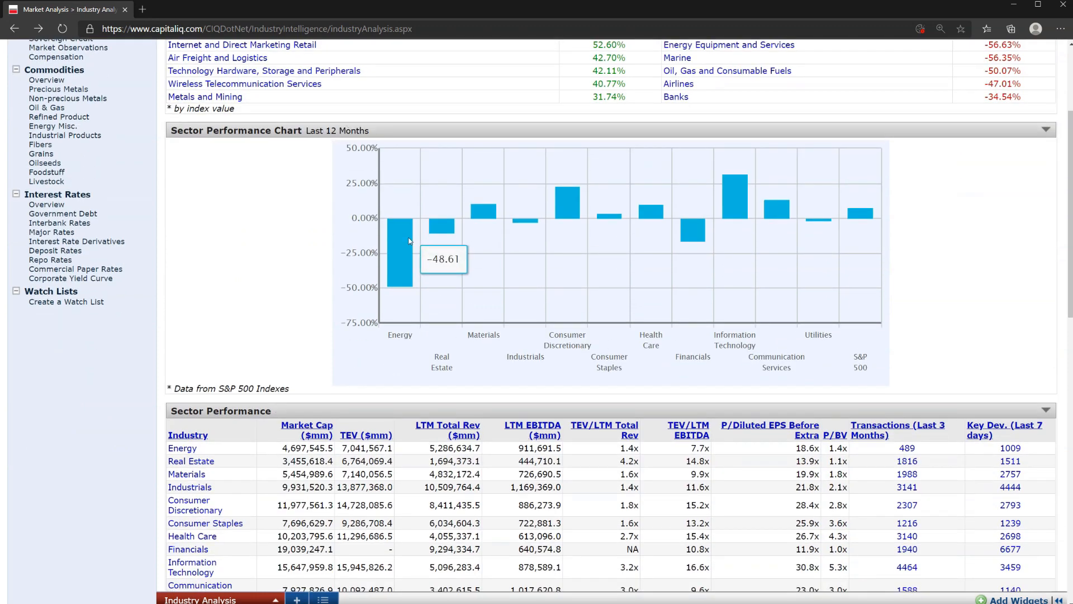
{"action": "scroll", "scroll_direction": "down", "scroll_amount": 3}
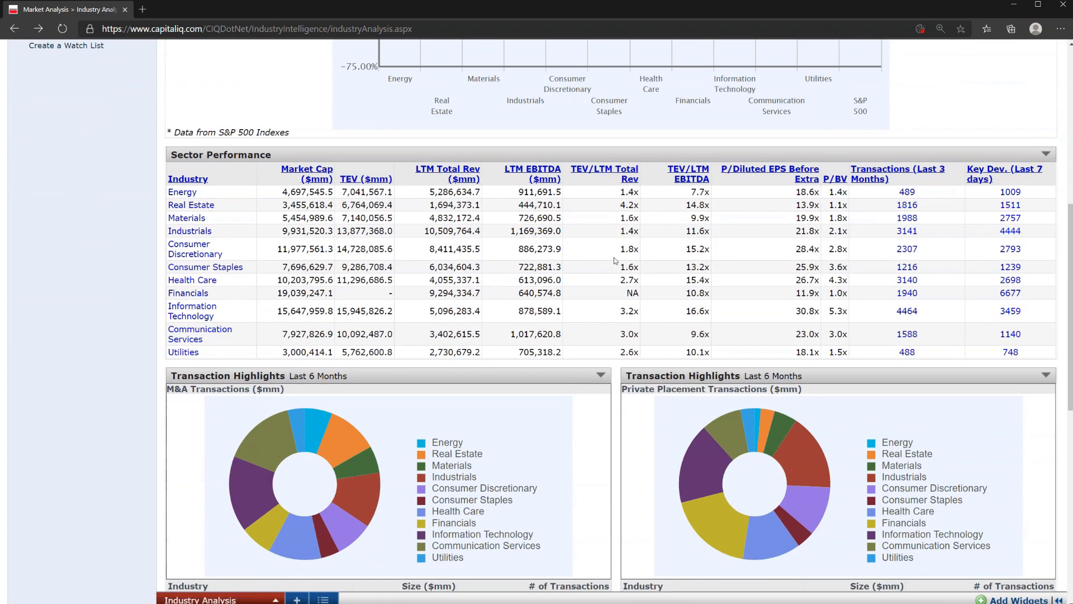
{"action": "scroll", "scroll_direction": "down", "scroll_amount": 3}
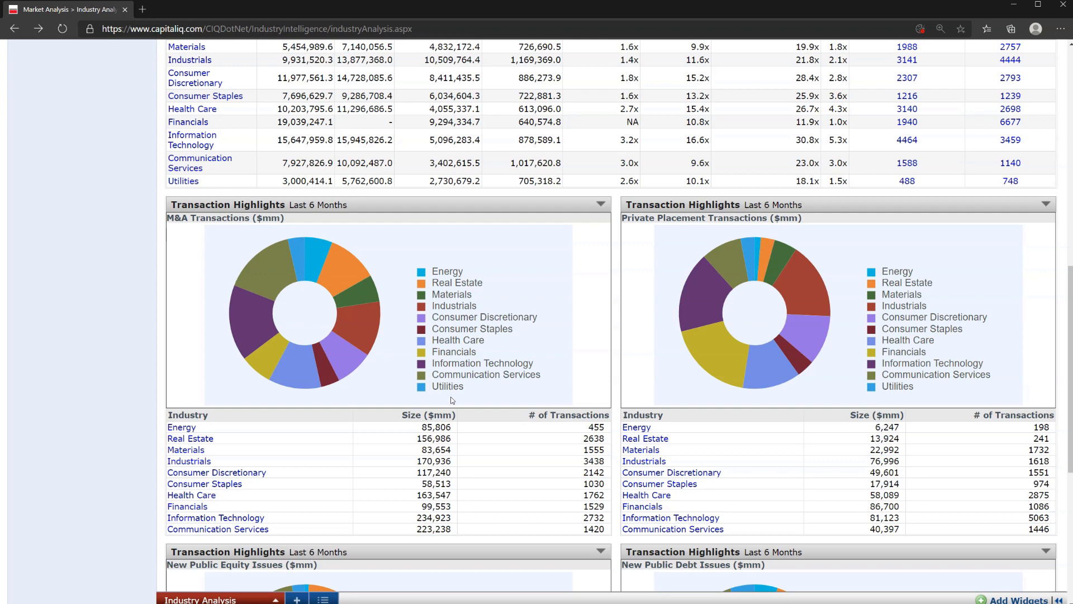
{"action": "mouse_move", "coordinate": [722, 280]}
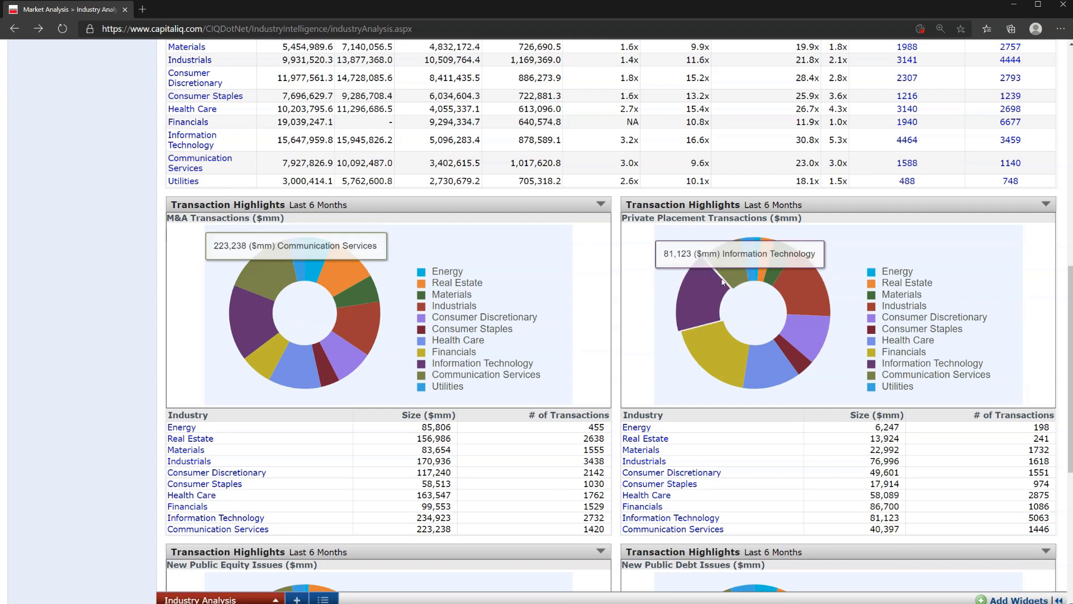
{"action": "scroll", "scroll_direction": "down", "scroll_amount": 3}
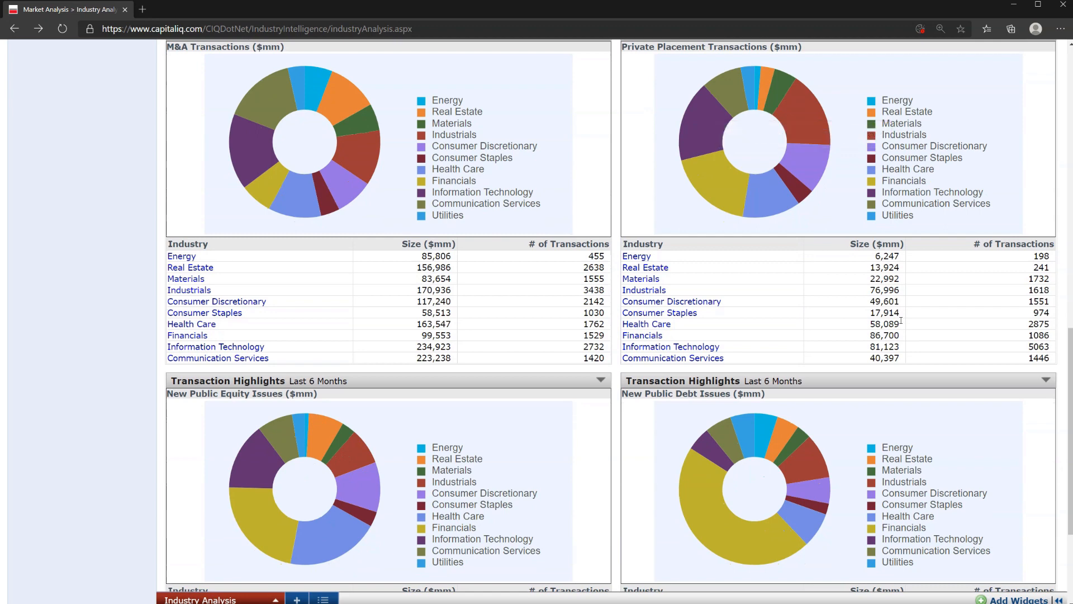
{"action": "scroll", "scroll_direction": "down", "scroll_amount": 3}
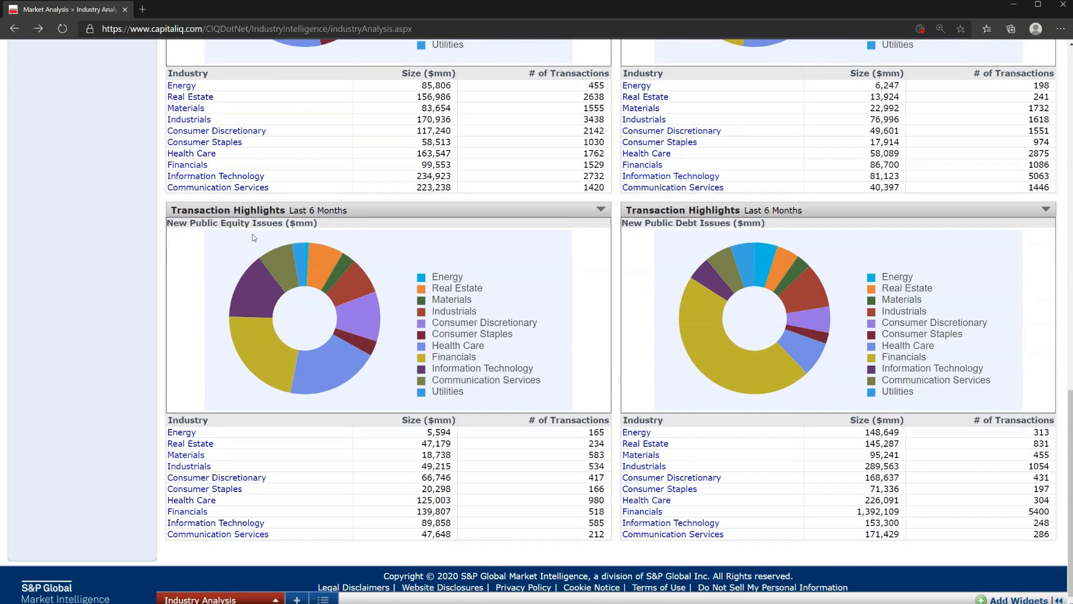
{"action": "mouse_move", "coordinate": [868, 306]}
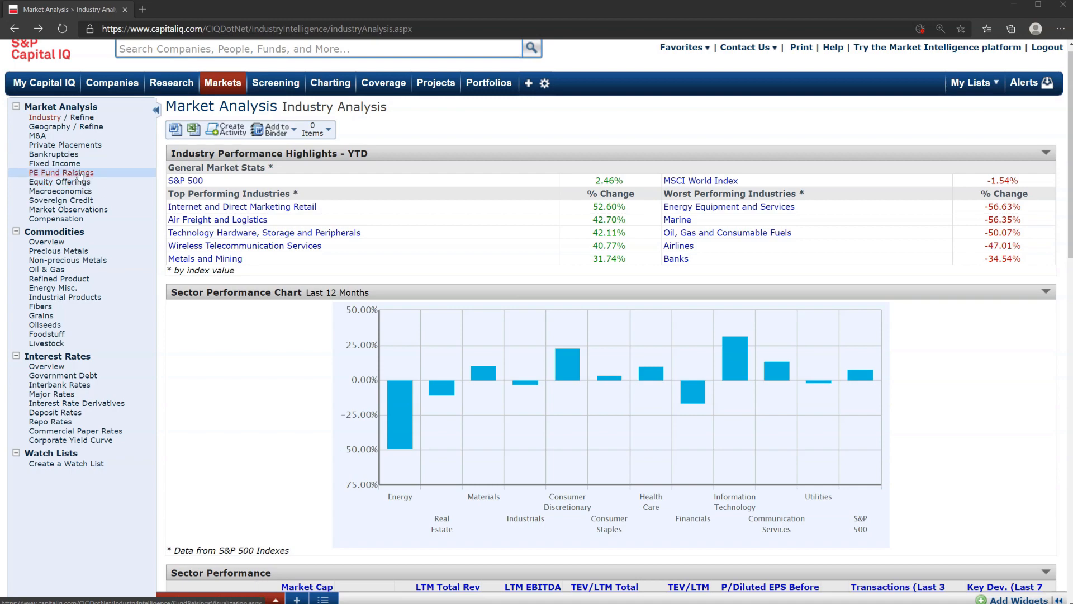
{"action": "mouse_move", "coordinate": [692, 390]}
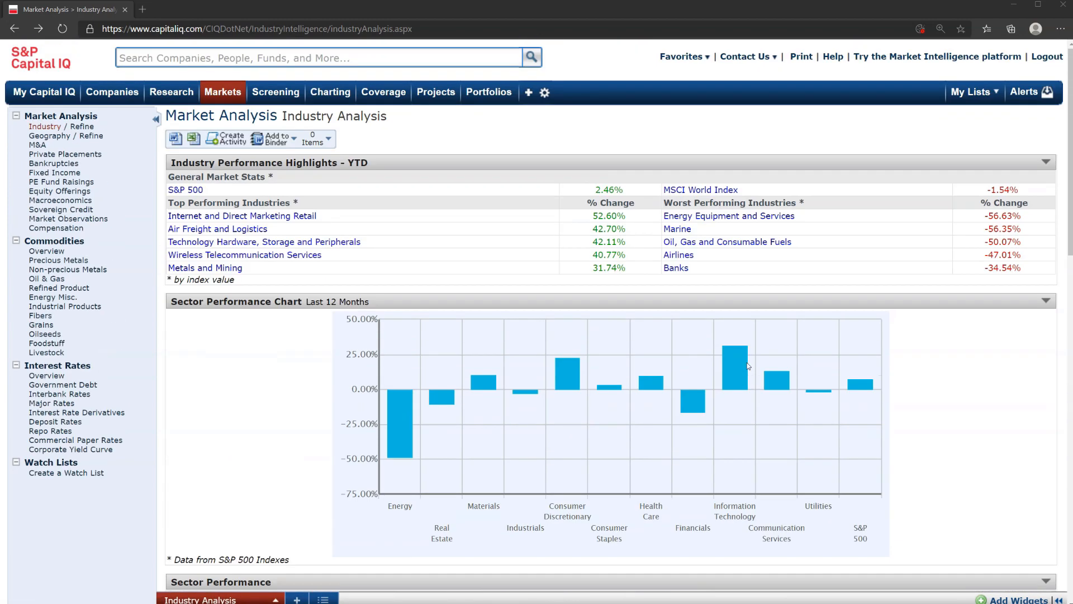
{"action": "double_click", "coordinate": [195, 203]}
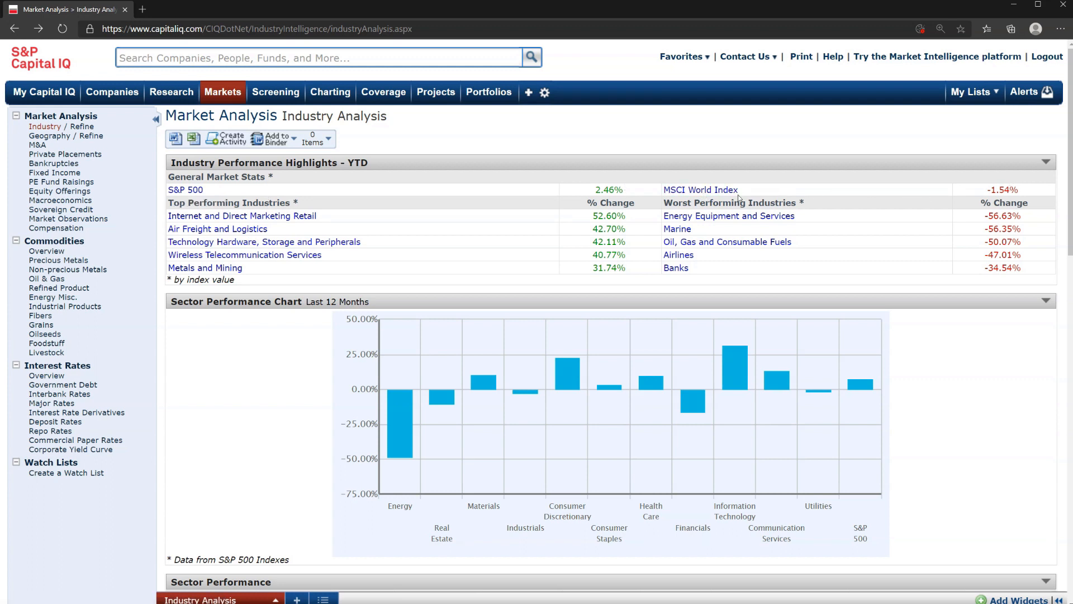
{"action": "mouse_move", "coordinate": [944, 201]}
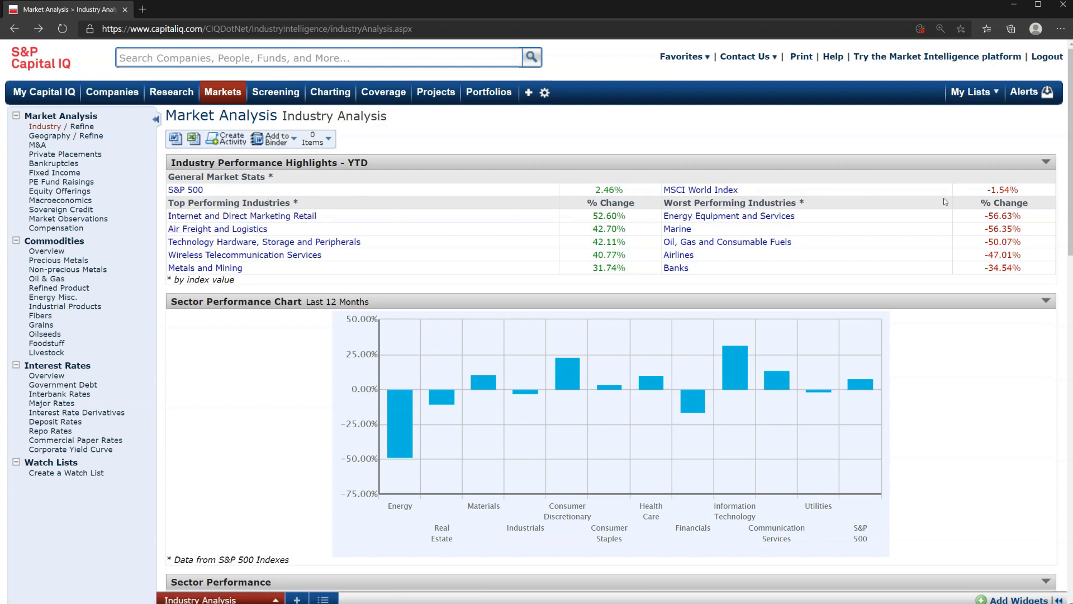
{"action": "mouse_move", "coordinate": [509, 424]}
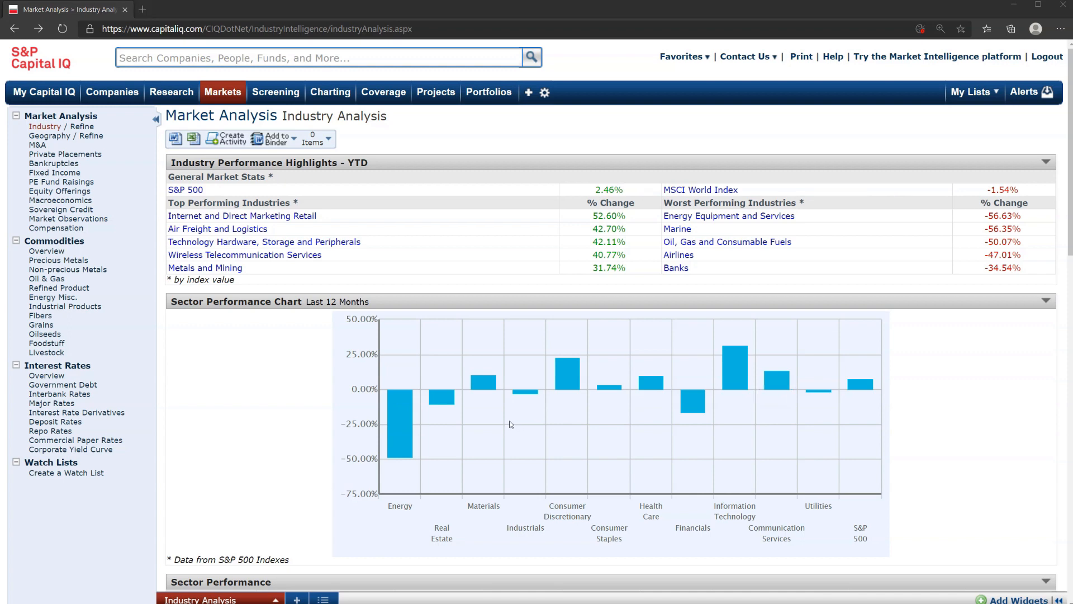
{"action": "mouse_move", "coordinate": [247, 401]}
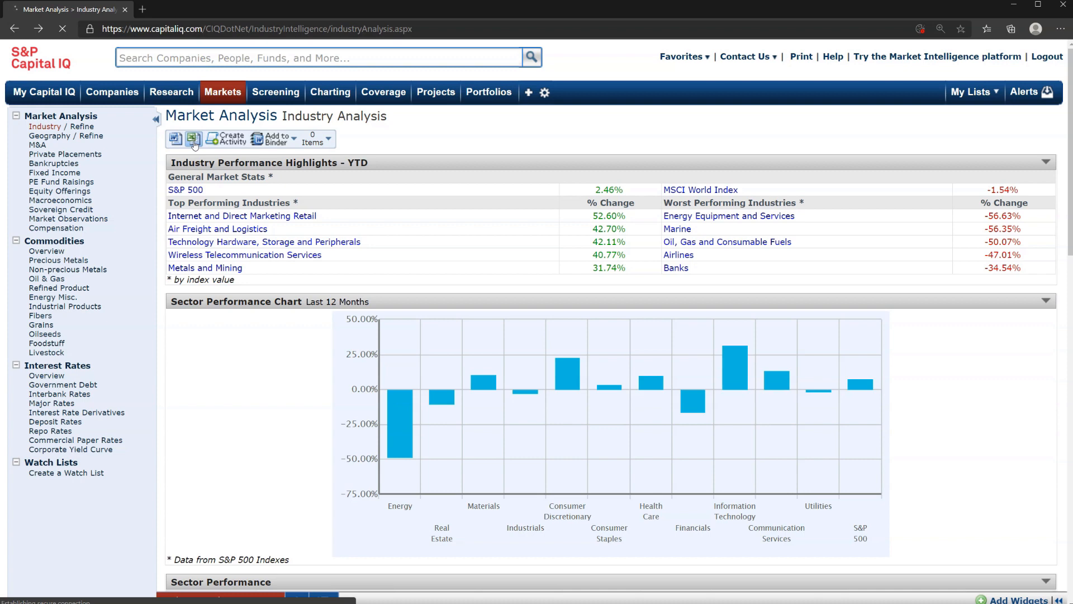
Step: Export to Excel and view the Performance Highlights, Sector Chart, Sector Performance and Transaction Highlights sheets
{"action": "left_click", "coordinate": [193, 138]}
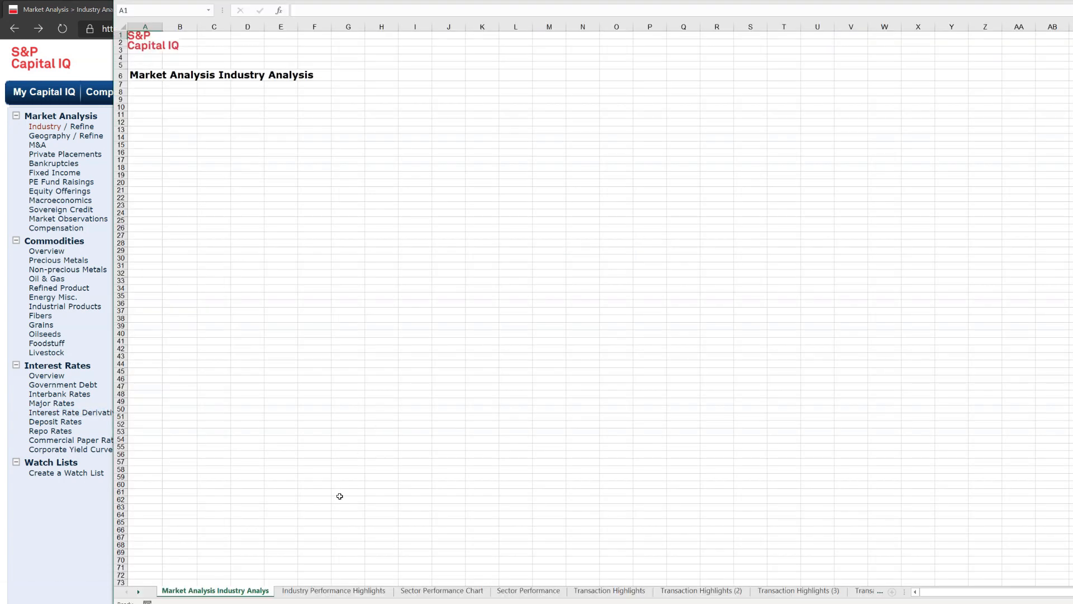
{"action": "left_click", "coordinate": [333, 590]}
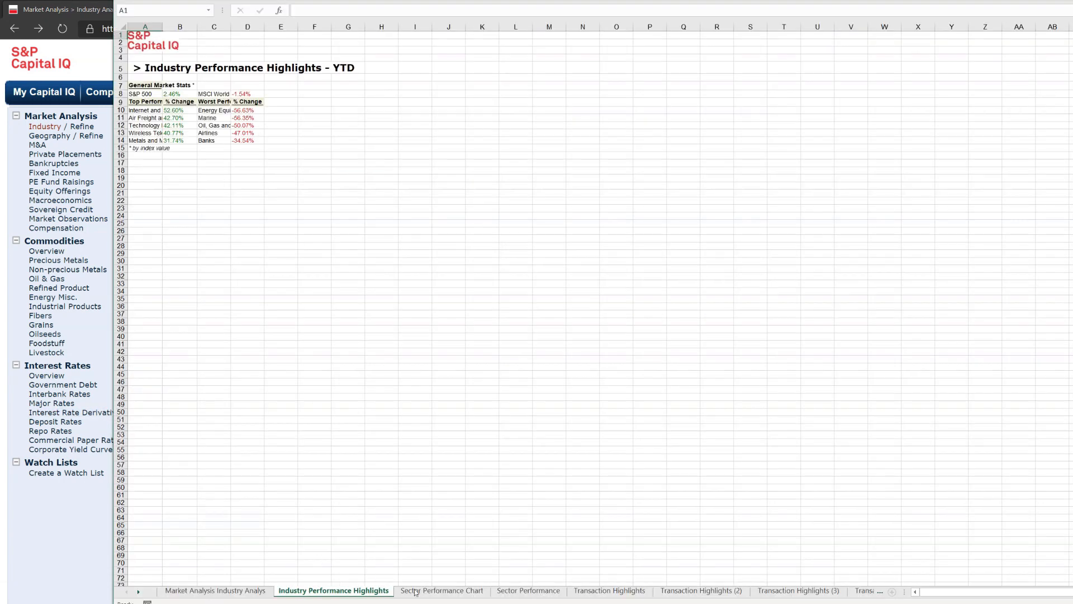
{"action": "left_click", "coordinate": [441, 590]}
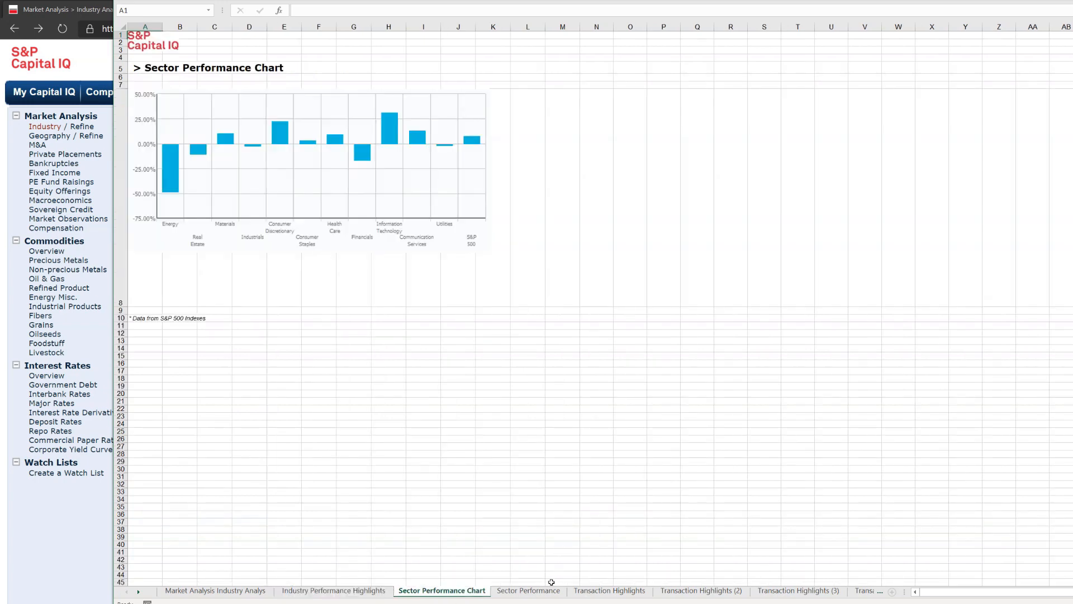
{"action": "left_click", "coordinate": [527, 590]}
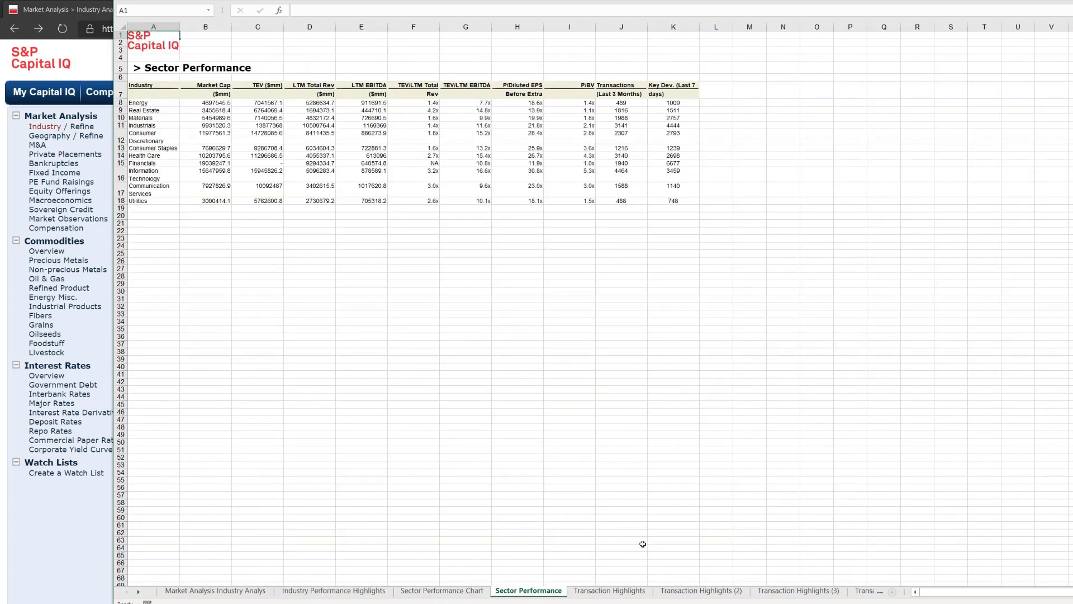
{"action": "left_click", "coordinate": [699, 590]}
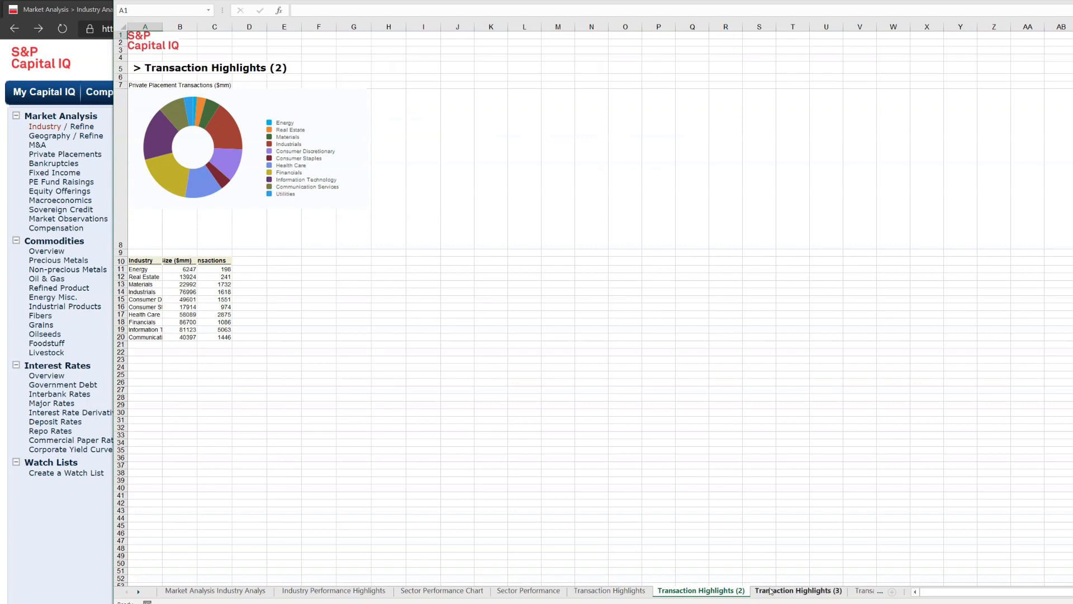
{"action": "left_click", "coordinate": [332, 590]}
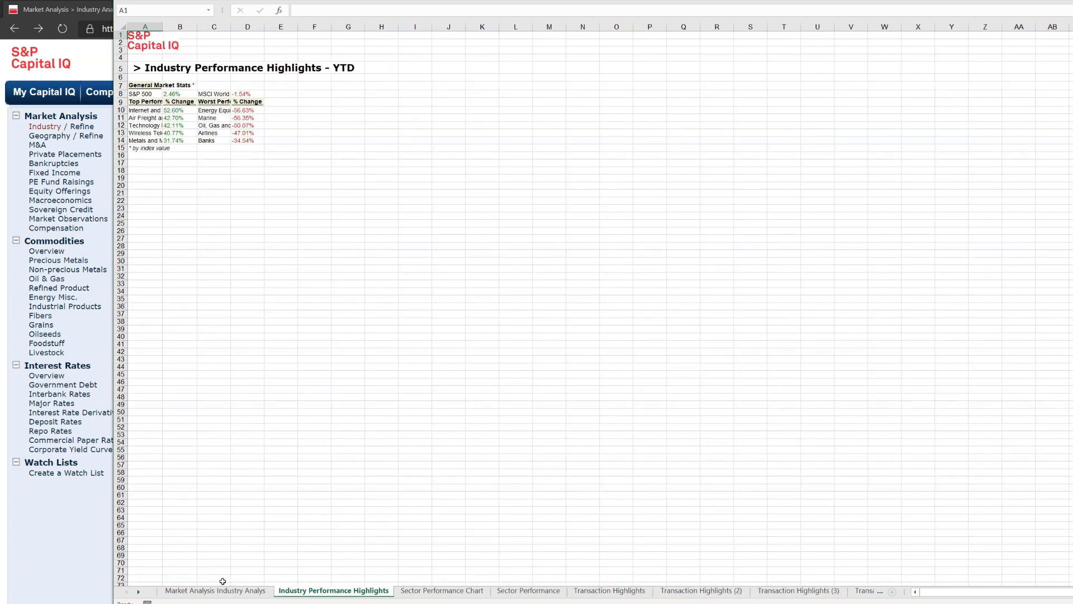
{"action": "left_click", "coordinate": [441, 590]}
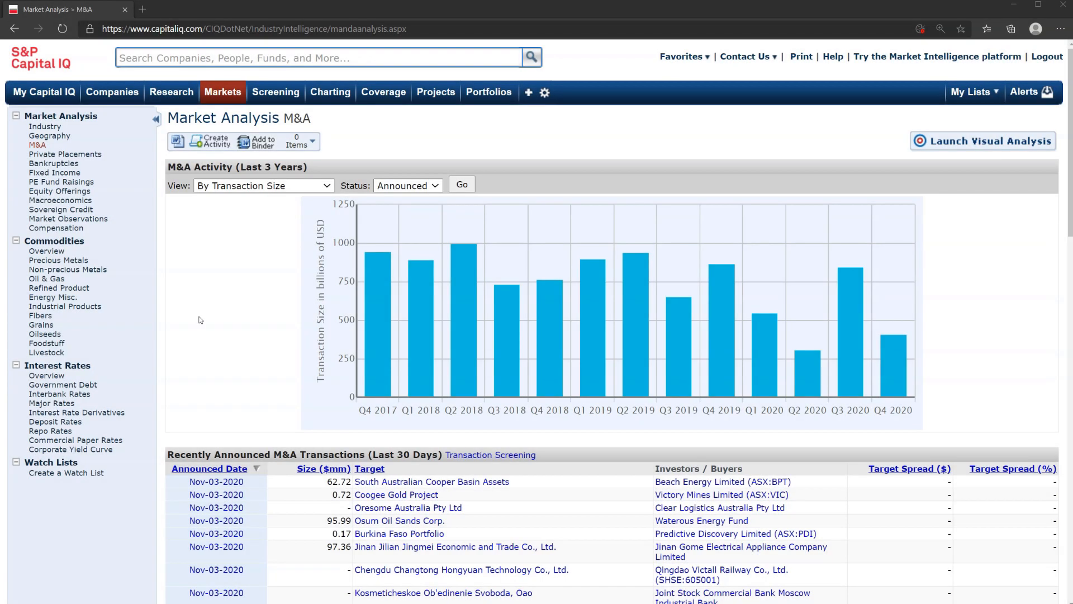
Step: Set the M&A Activity widget to By Number of Transactions with Closed status
{"action": "left_click", "coordinate": [222, 92]}
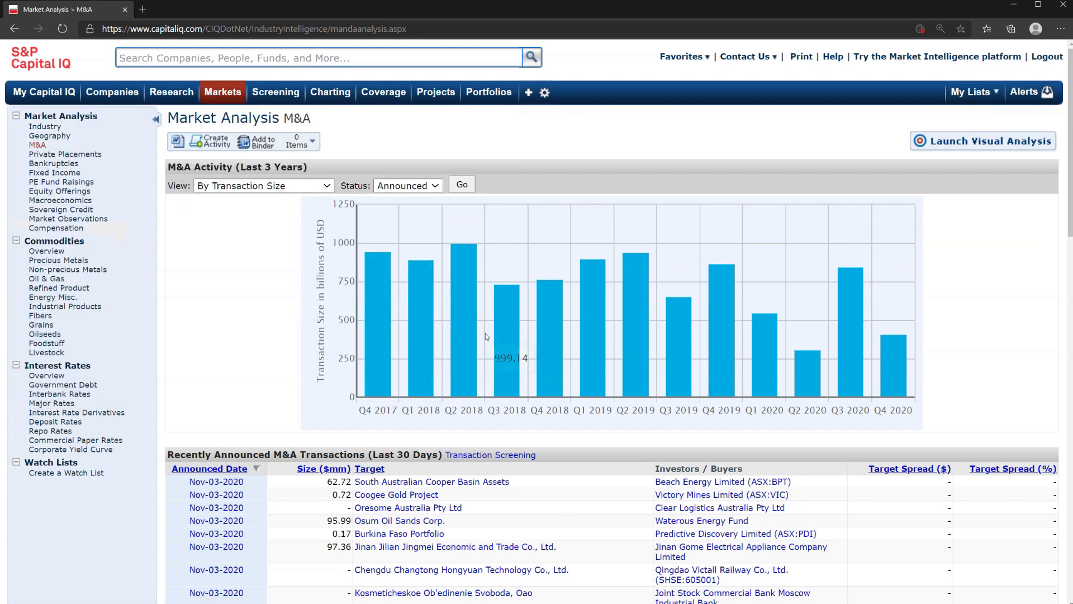
{"action": "mouse_move", "coordinate": [802, 416]}
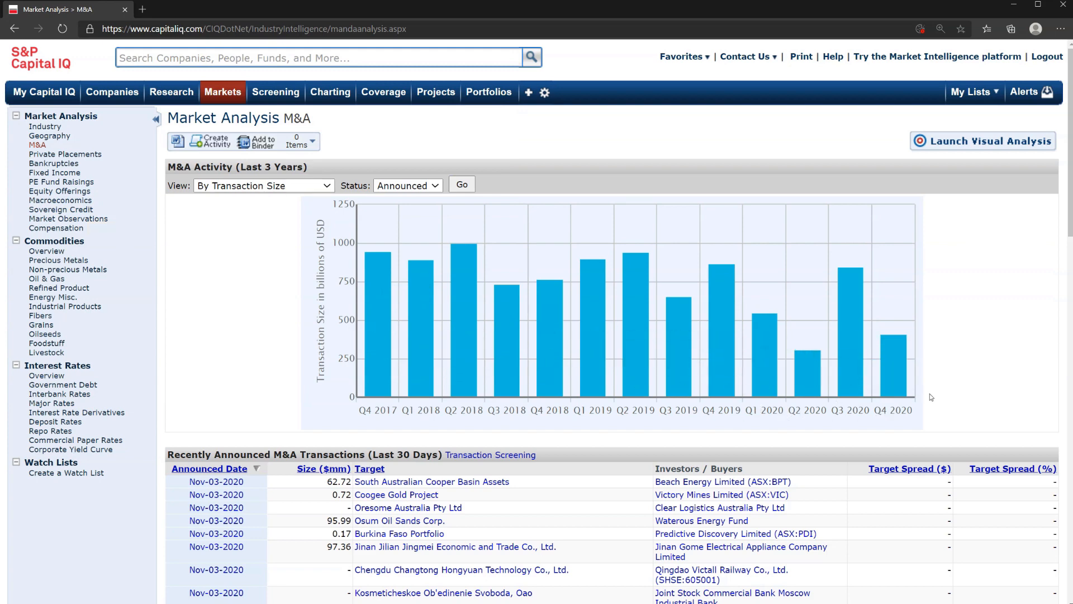
{"action": "left_click", "coordinate": [263, 186]}
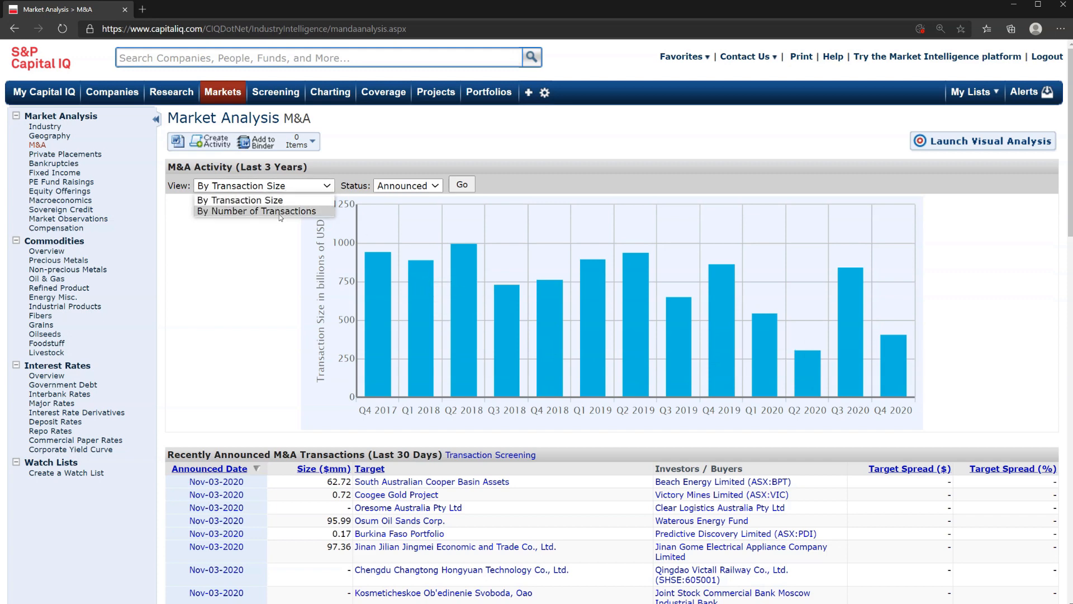
{"action": "left_click", "coordinate": [256, 211]}
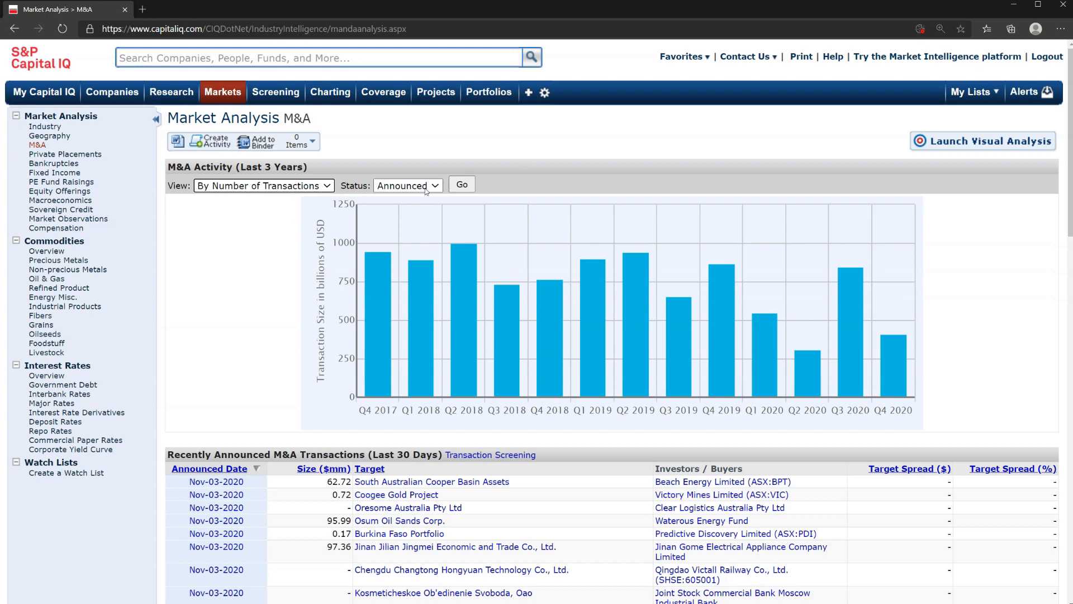
{"action": "left_click", "coordinate": [407, 186]}
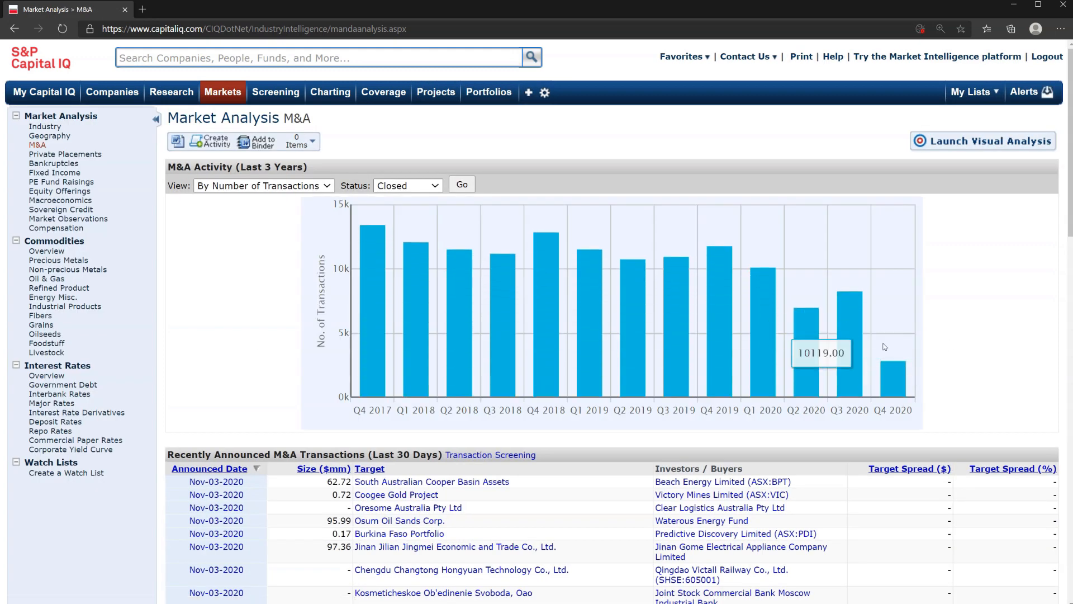
{"action": "mouse_move", "coordinate": [896, 369]}
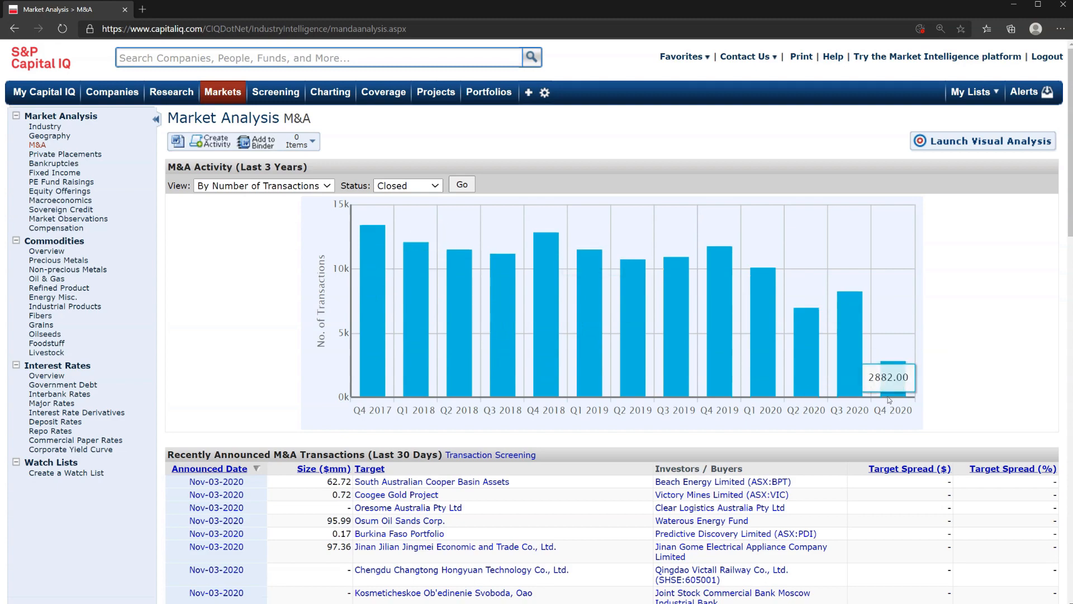
{"action": "mouse_move", "coordinate": [956, 398]}
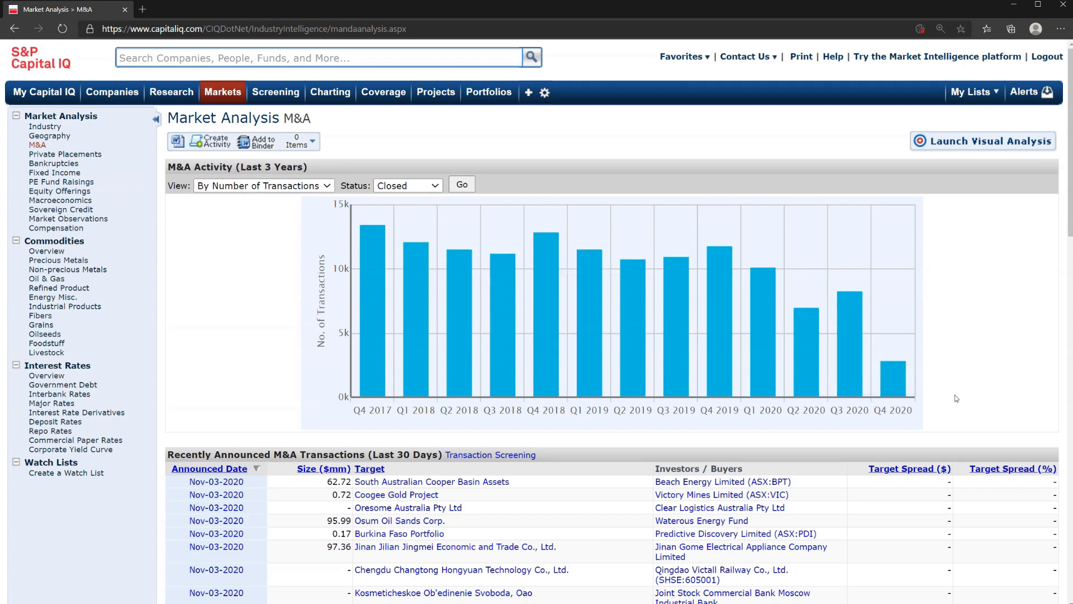
Step: Review largest deals, sector transaction sizes and valuation metrics, then open the Real Estate profile
{"action": "scroll", "scroll_direction": "down", "scroll_amount": 3}
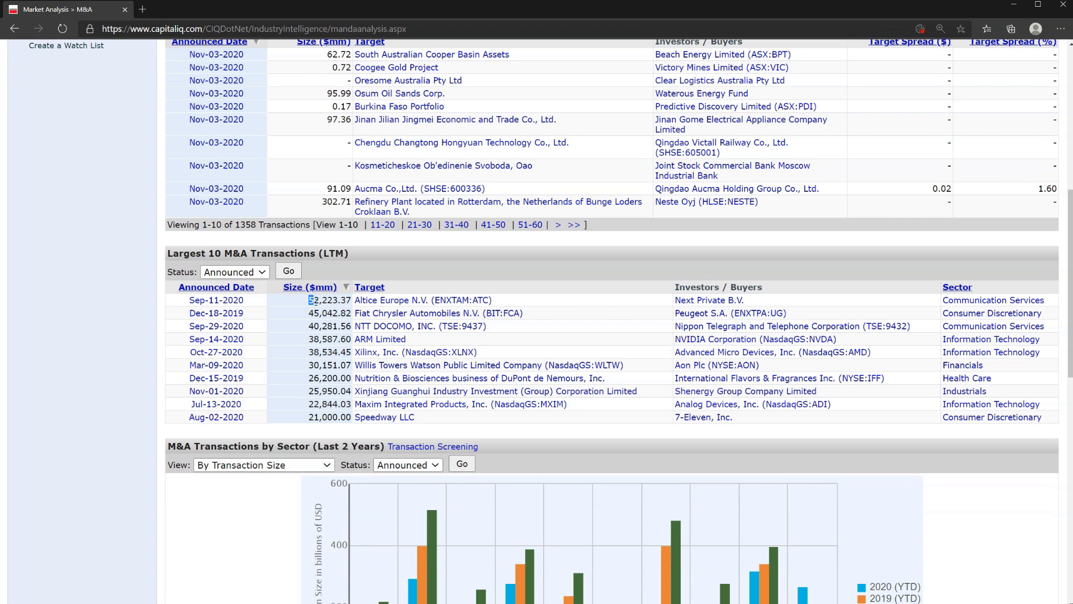
{"action": "left_click_drag", "start_coordinate": [309, 299], "coordinate": [329, 417]}
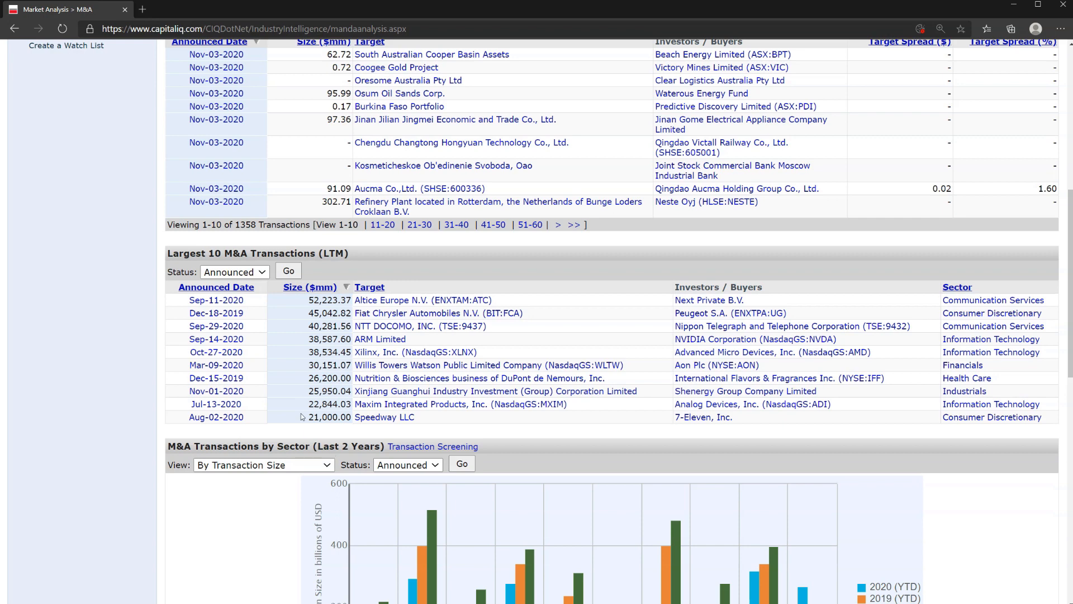
{"action": "scroll", "scroll_direction": "down", "scroll_amount": 3}
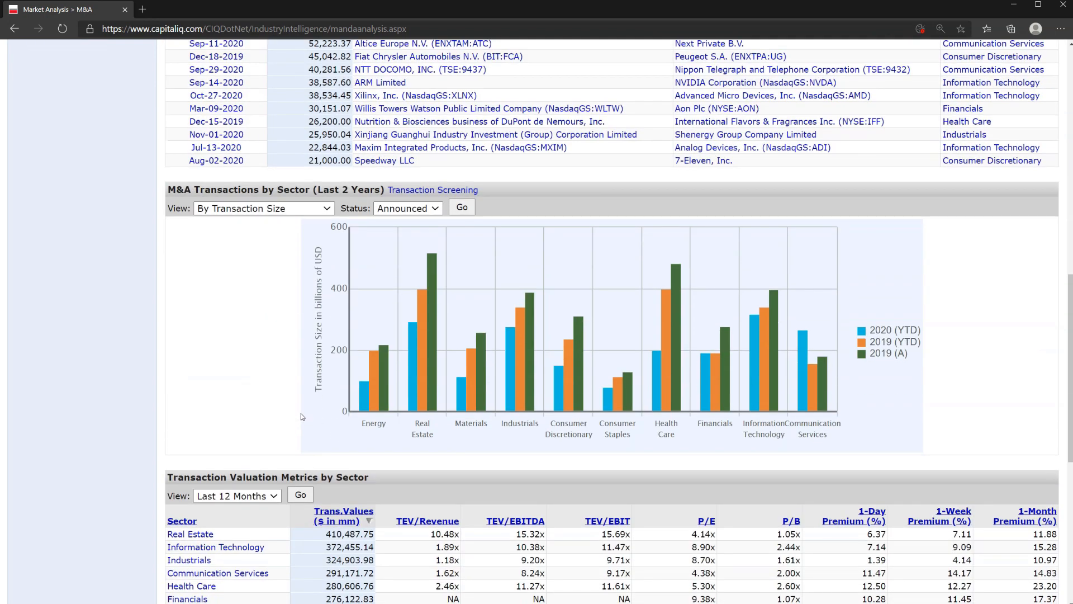
{"action": "mouse_move", "coordinate": [888, 367]}
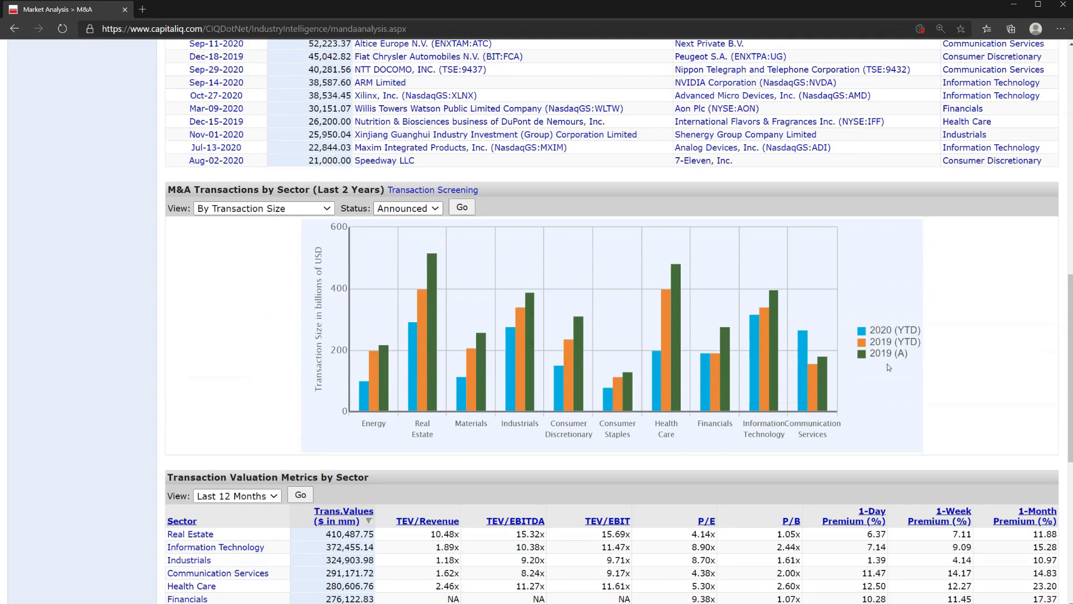
{"action": "scroll", "scroll_direction": "down", "scroll_amount": 3}
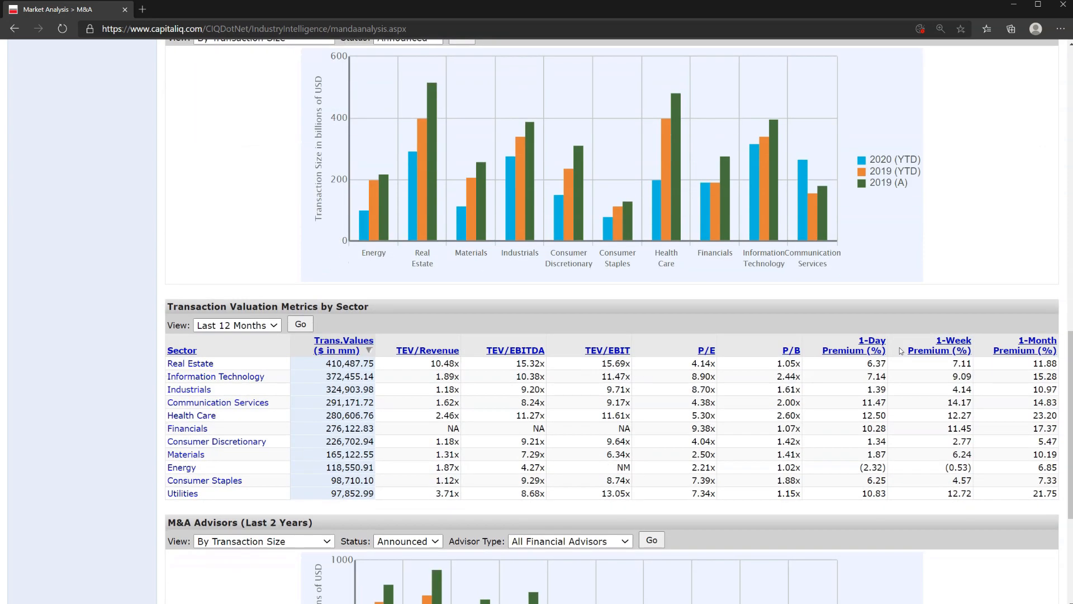
{"action": "mouse_move", "coordinate": [338, 372]}
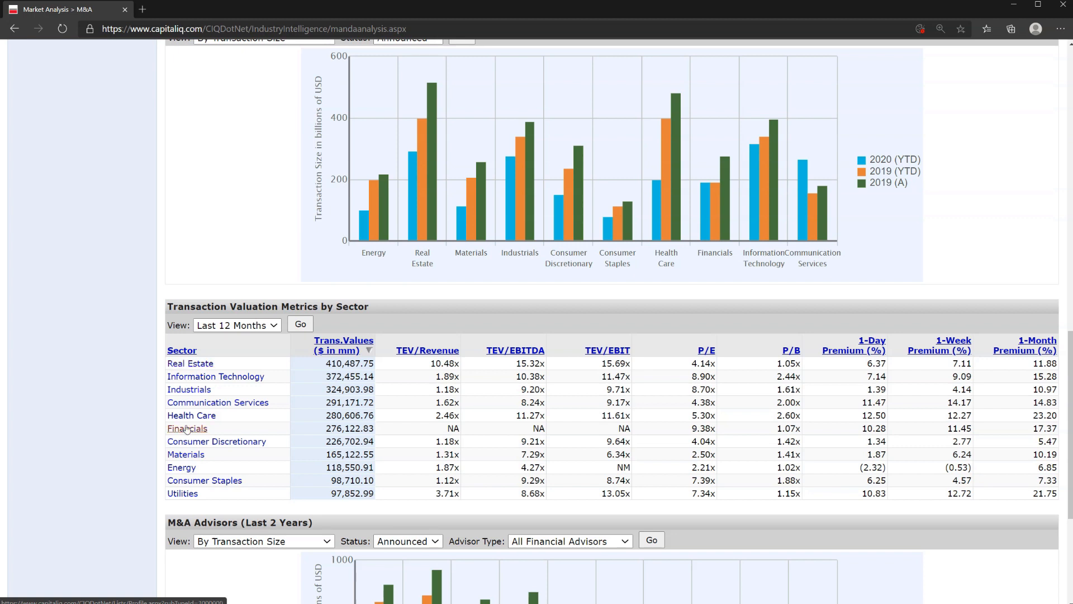
{"action": "left_click", "coordinate": [190, 363]}
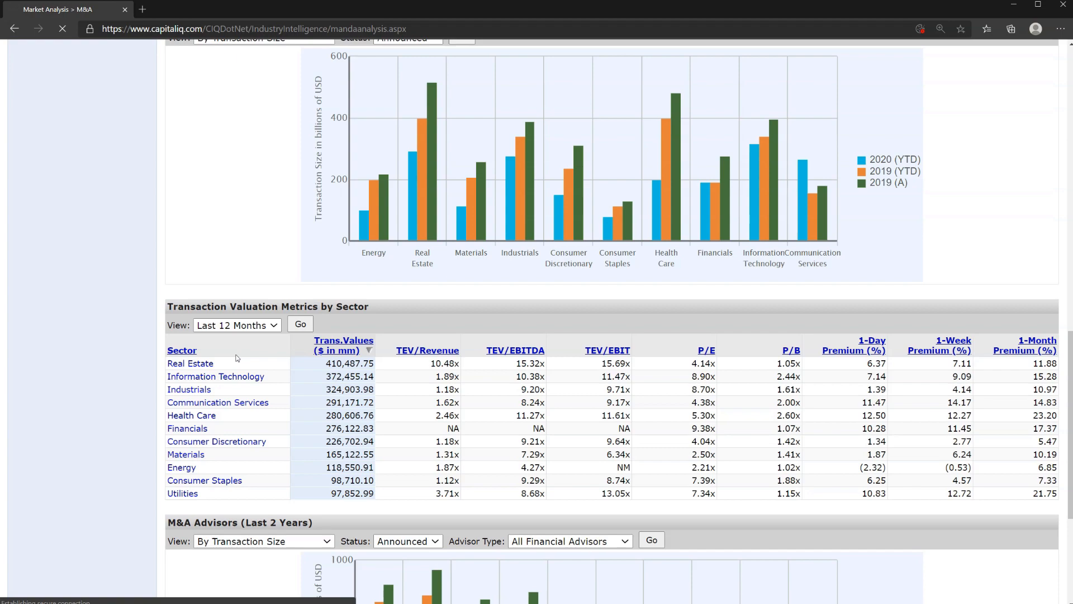
Step: Browse the Real Estate profile's Events, Estimate Changes, Research, Stock Performance and Key Developments
{"action": "left_click", "coordinate": [190, 362]}
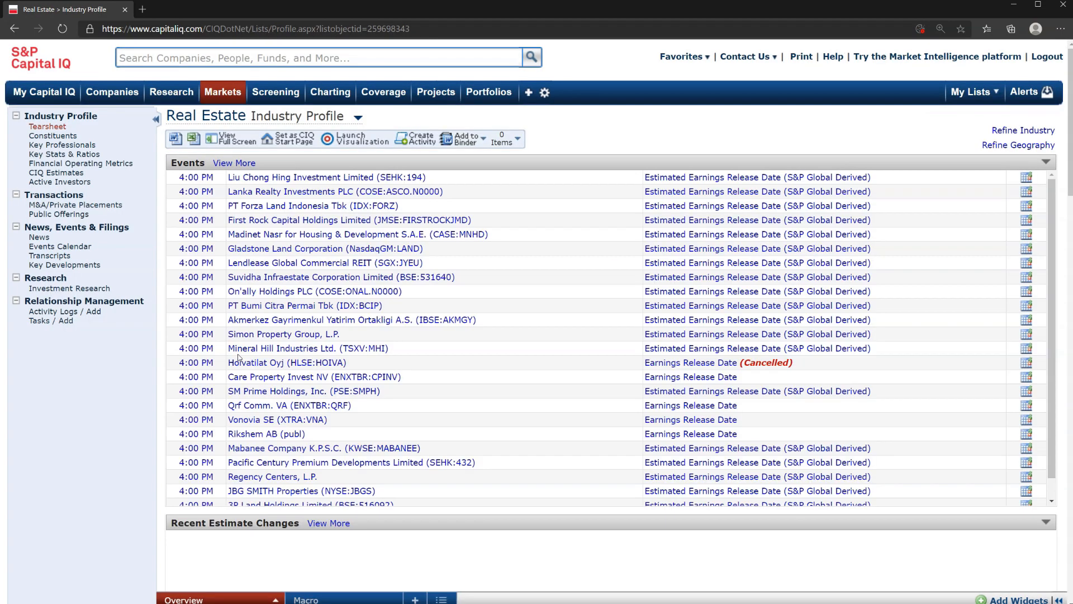
{"action": "scroll", "scroll_direction": "down", "scroll_amount": 3}
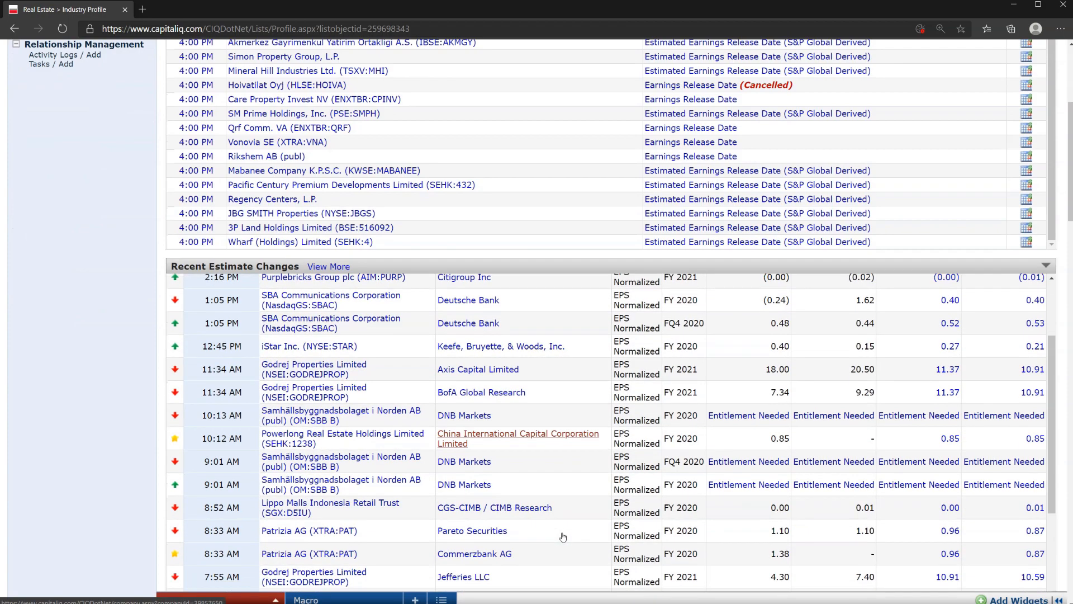
{"action": "scroll", "scroll_direction": "down", "scroll_amount": 3}
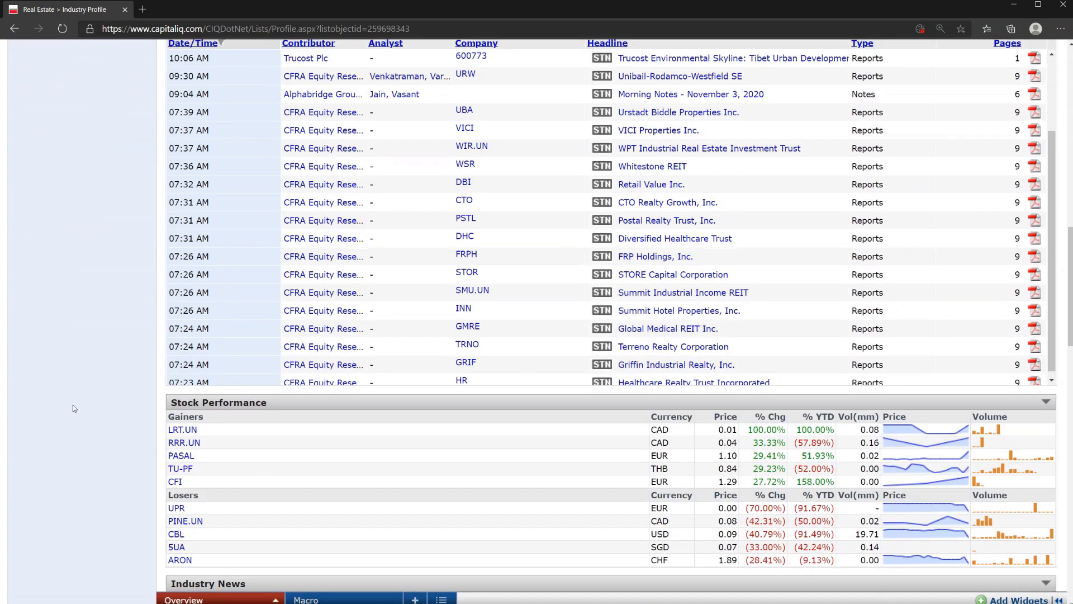
{"action": "scroll", "scroll_direction": "down", "scroll_amount": 3}
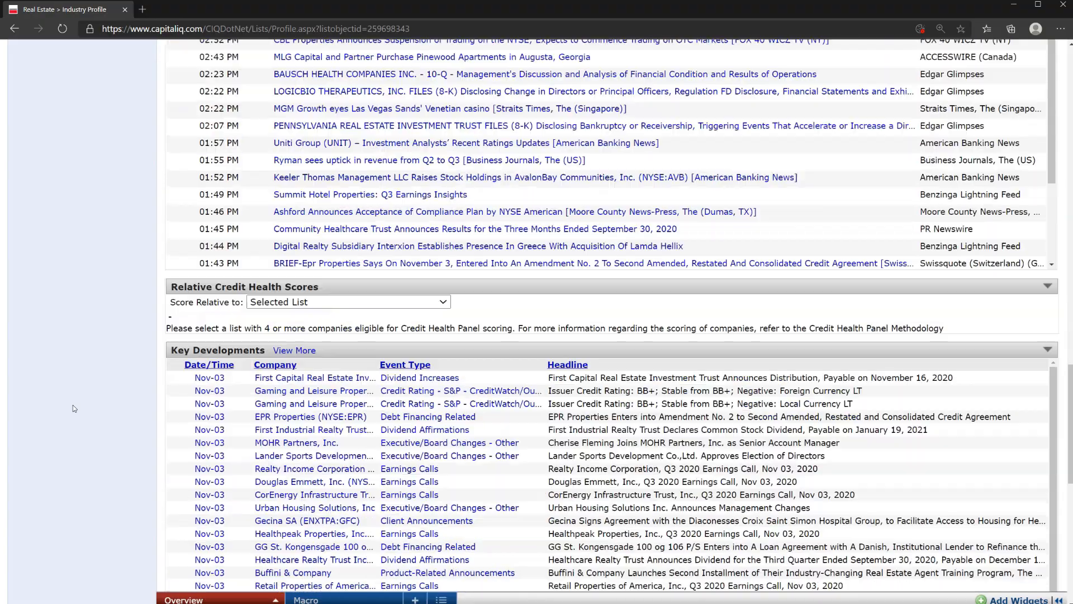
{"action": "scroll", "scroll_direction": "down", "scroll_amount": 3}
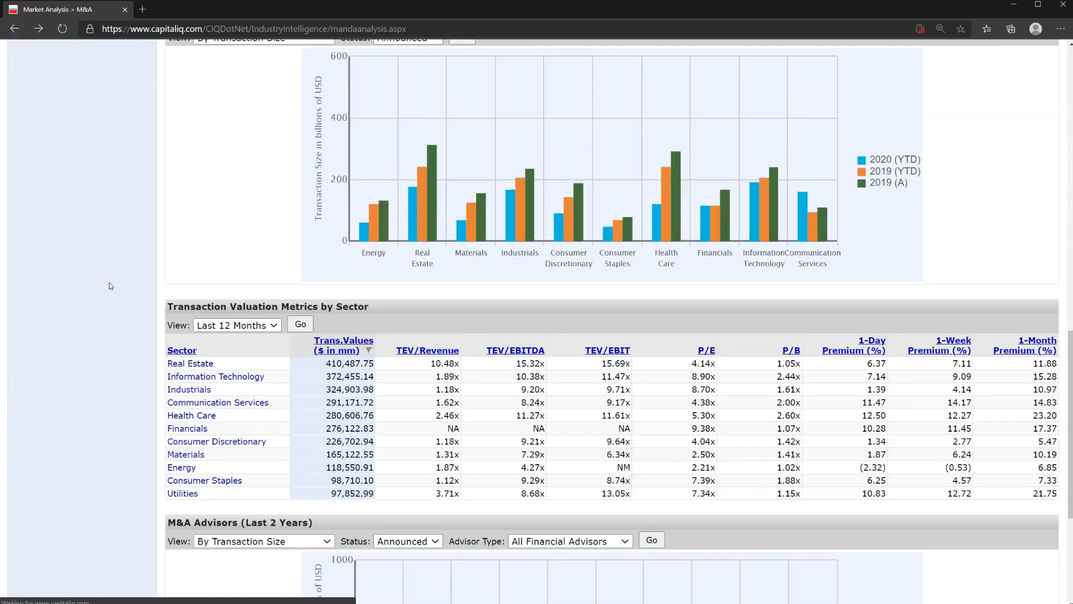
Step: Scroll the M&A page to review the activity chart, recent deals and largest deals
{"action": "scroll", "scroll_direction": "up", "scroll_amount": 3}
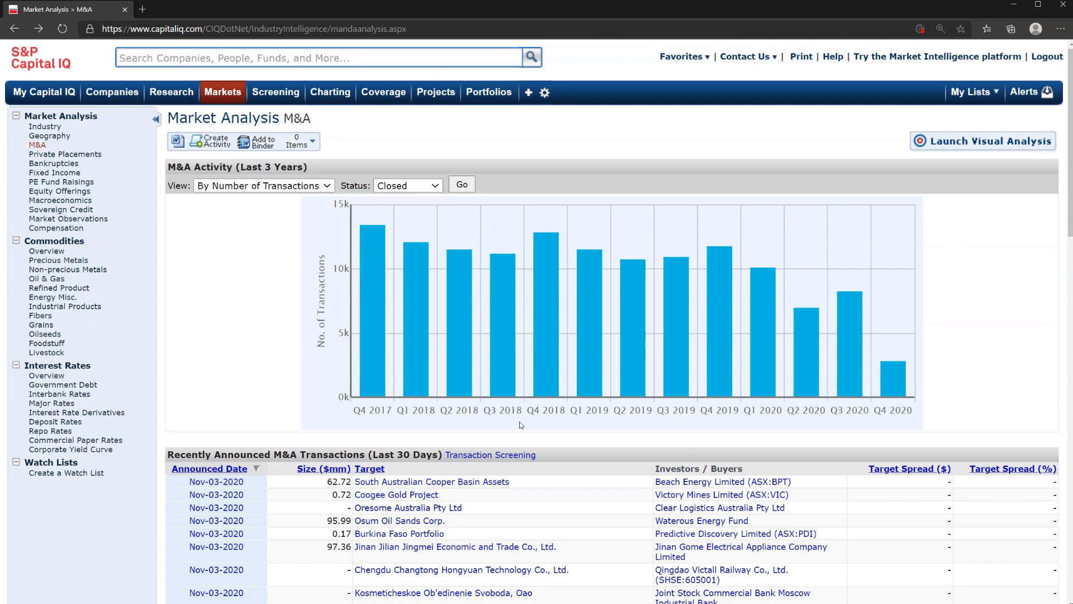
{"action": "scroll", "scroll_direction": "down", "scroll_amount": 3}
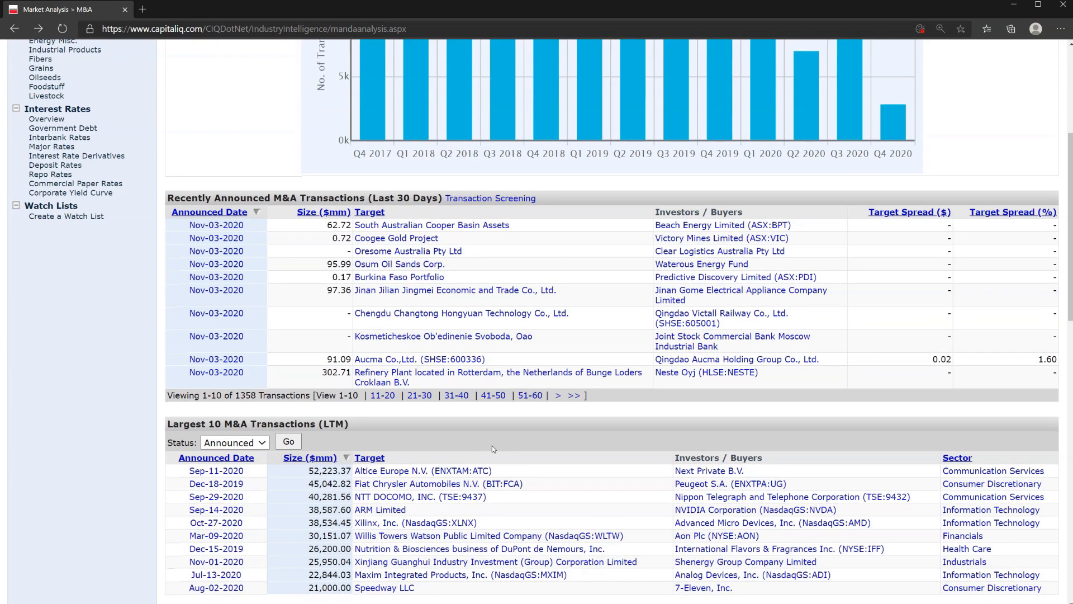
{"action": "scroll", "scroll_direction": "down", "scroll_amount": 3}
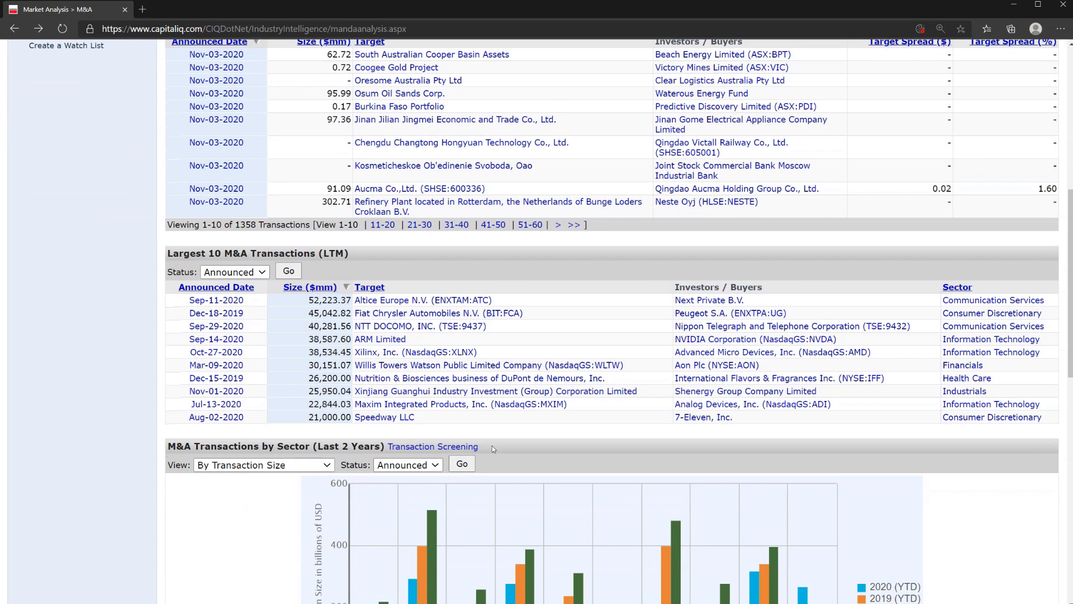
{"action": "scroll", "scroll_direction": "down", "scroll_amount": 3}
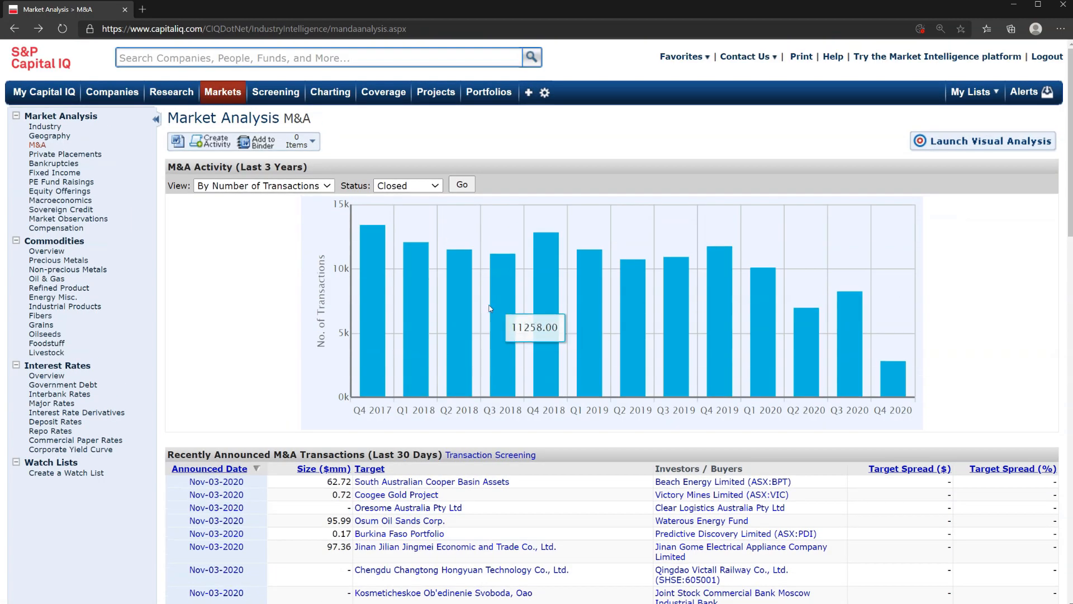
{"action": "left_click", "coordinate": [275, 92]}
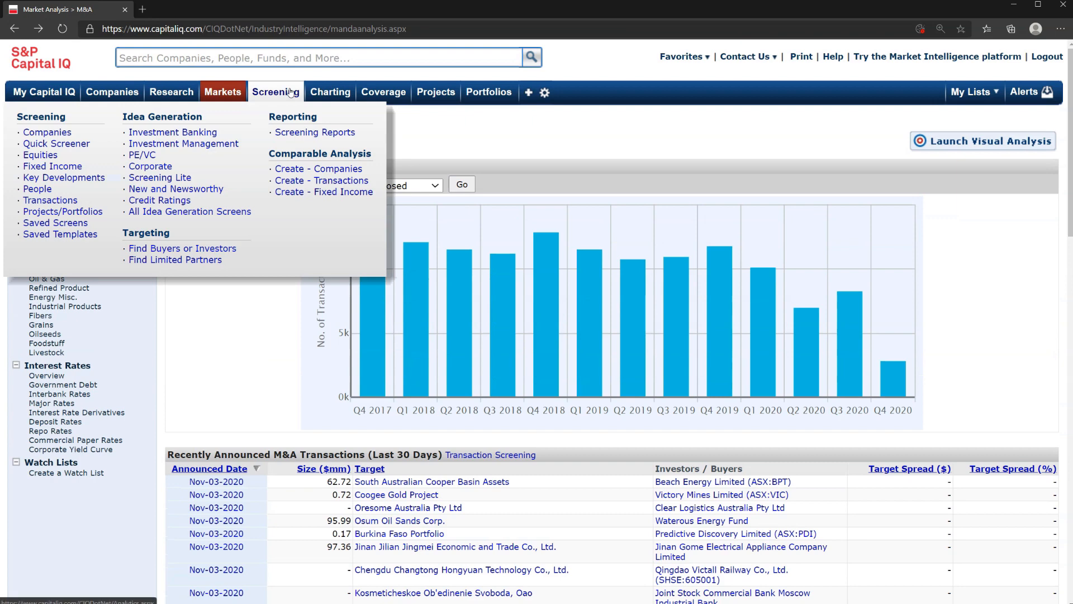
{"action": "mouse_move", "coordinate": [287, 104]}
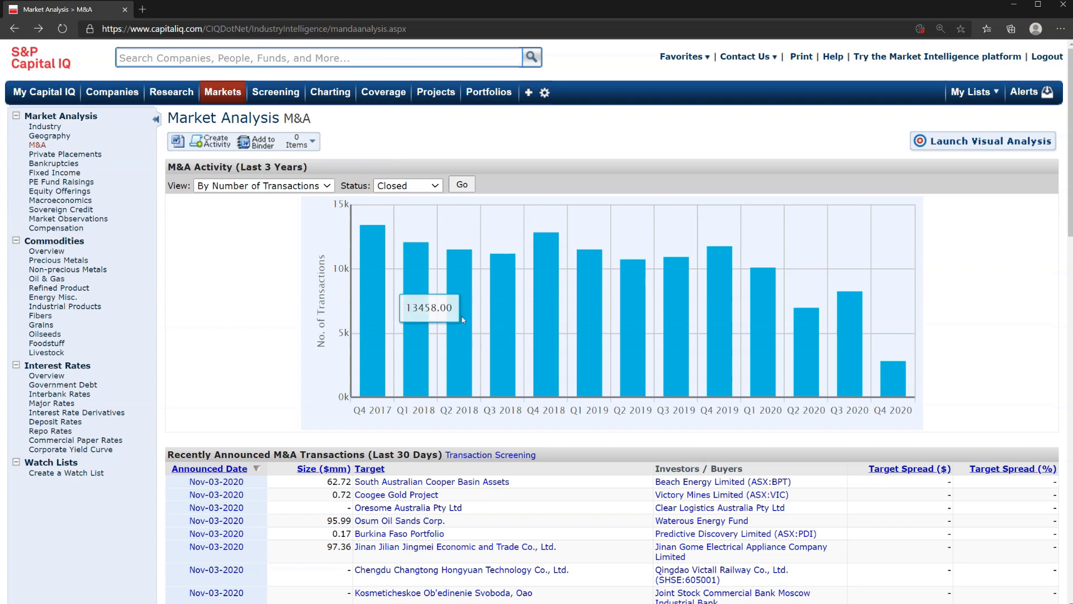
{"action": "mouse_move", "coordinate": [521, 451]}
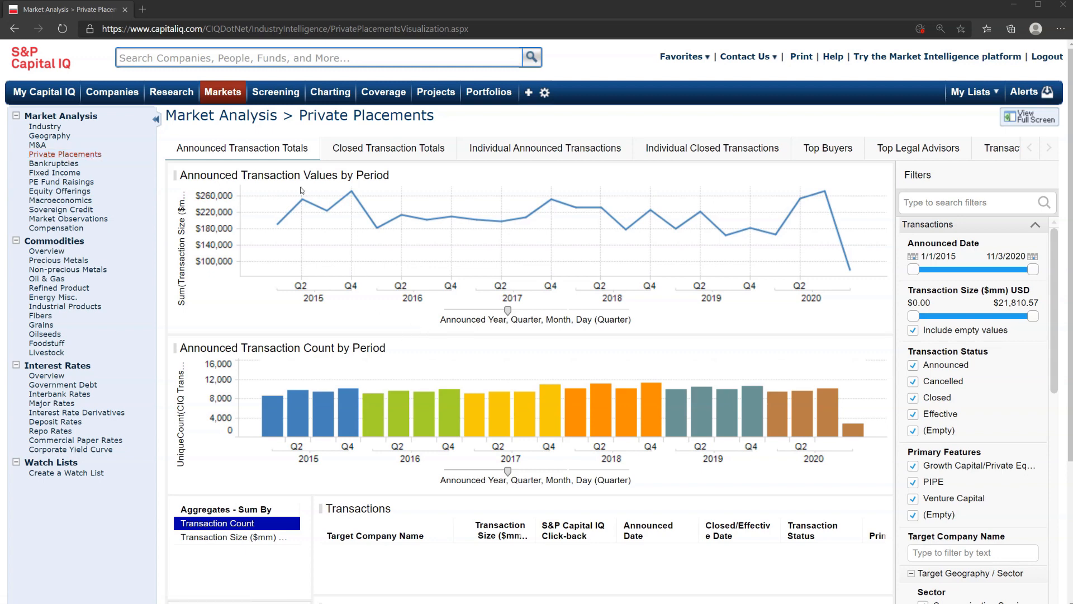
{"action": "mouse_move", "coordinate": [363, 188]}
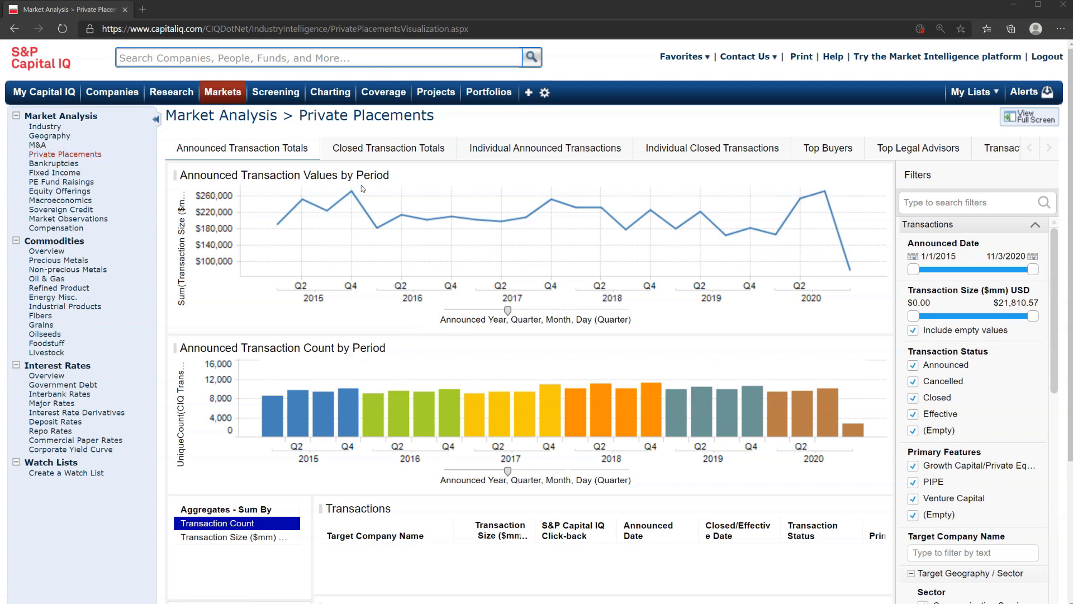
{"action": "mouse_move", "coordinate": [830, 267]}
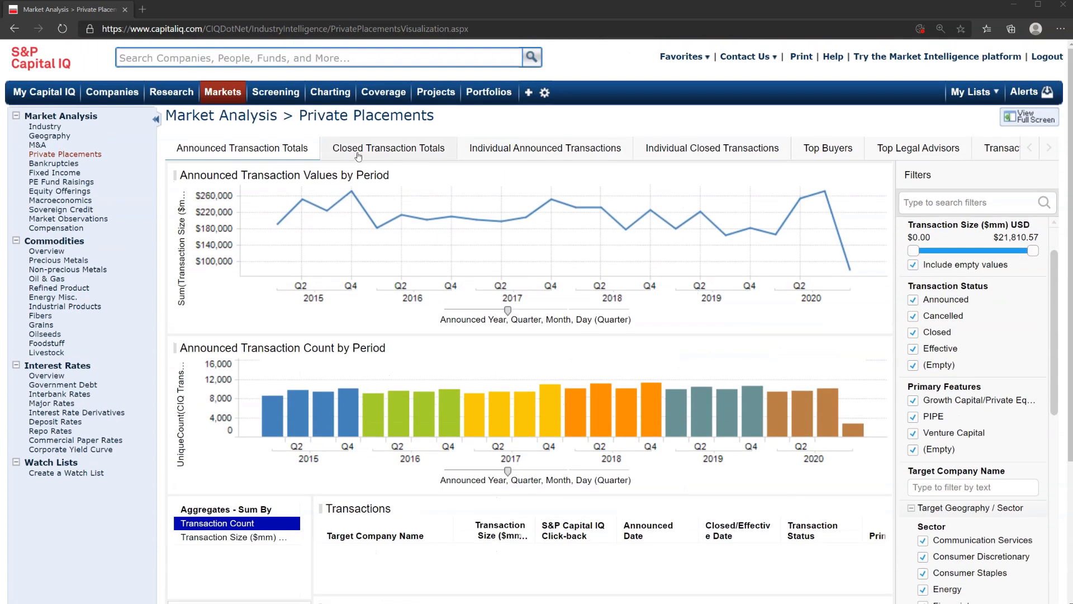
{"action": "mouse_move", "coordinate": [712, 148]}
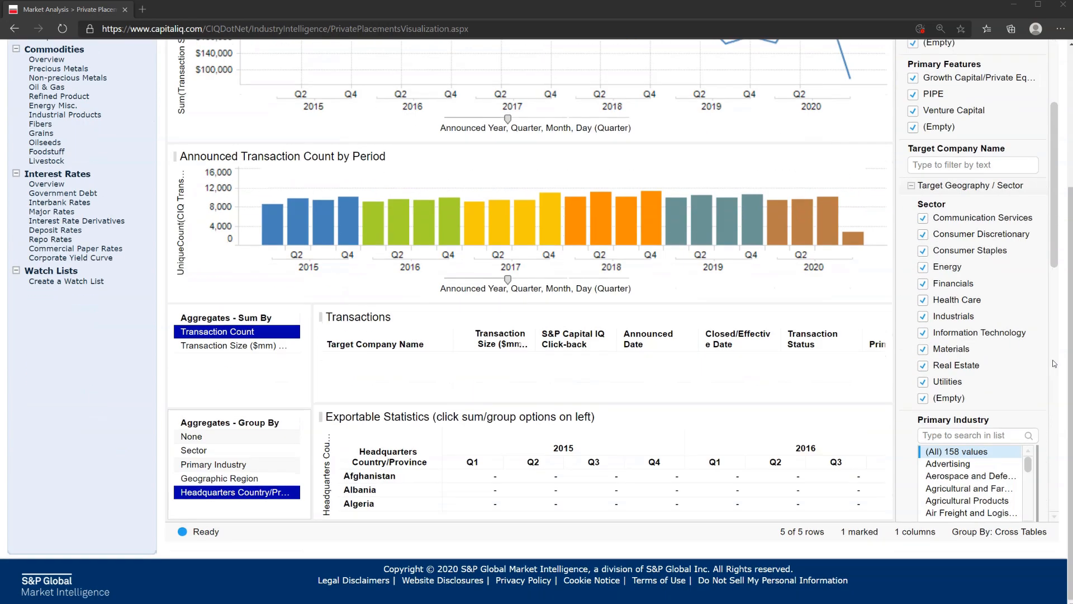
Step: Review the Private Placements charts and filters, then move on to PE Fund Raisings
{"action": "scroll", "scroll_direction": "down", "scroll_amount": 3}
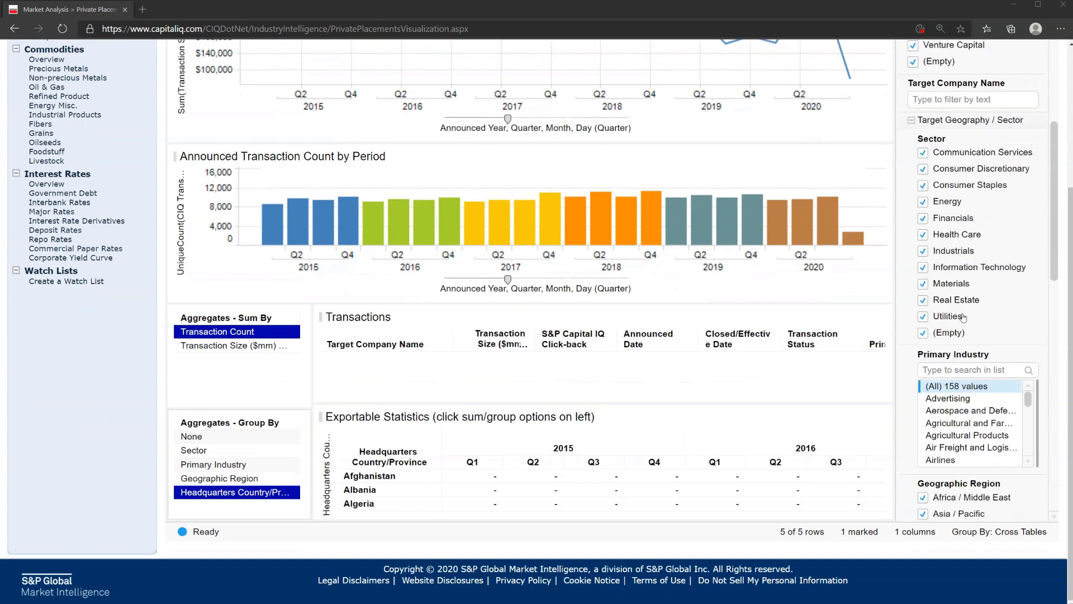
{"action": "scroll", "scroll_direction": "down", "scroll_amount": 3}
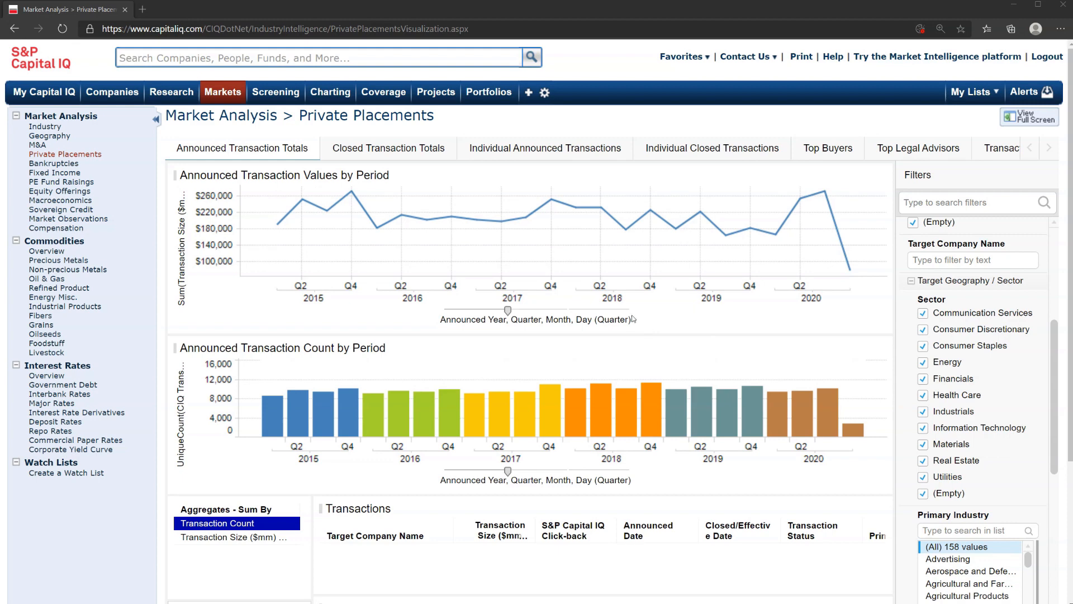
{"action": "mouse_move", "coordinate": [303, 247]}
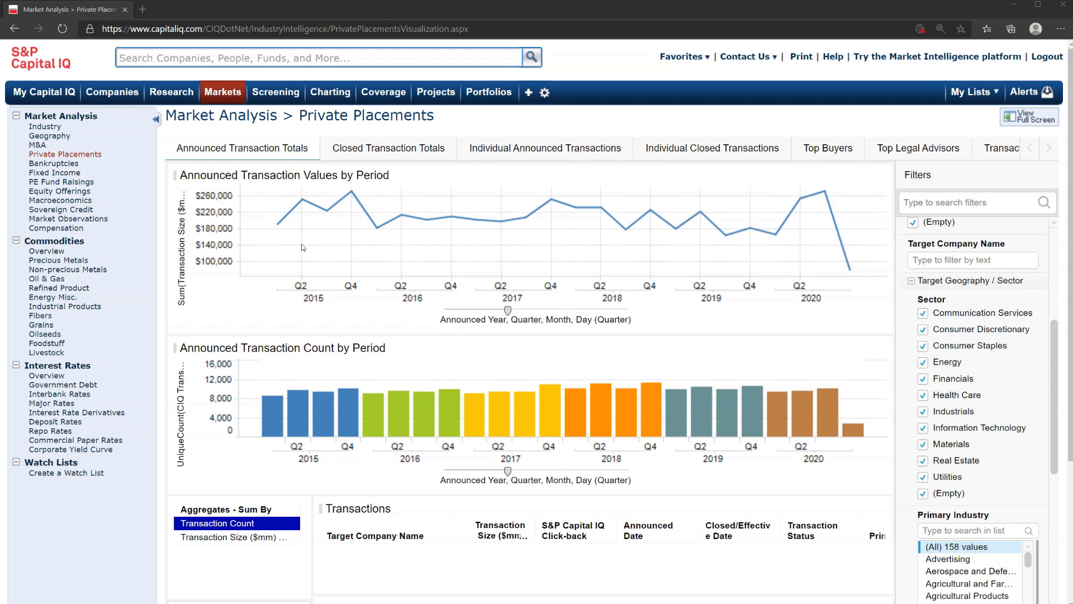
{"action": "left_click", "coordinate": [61, 181]}
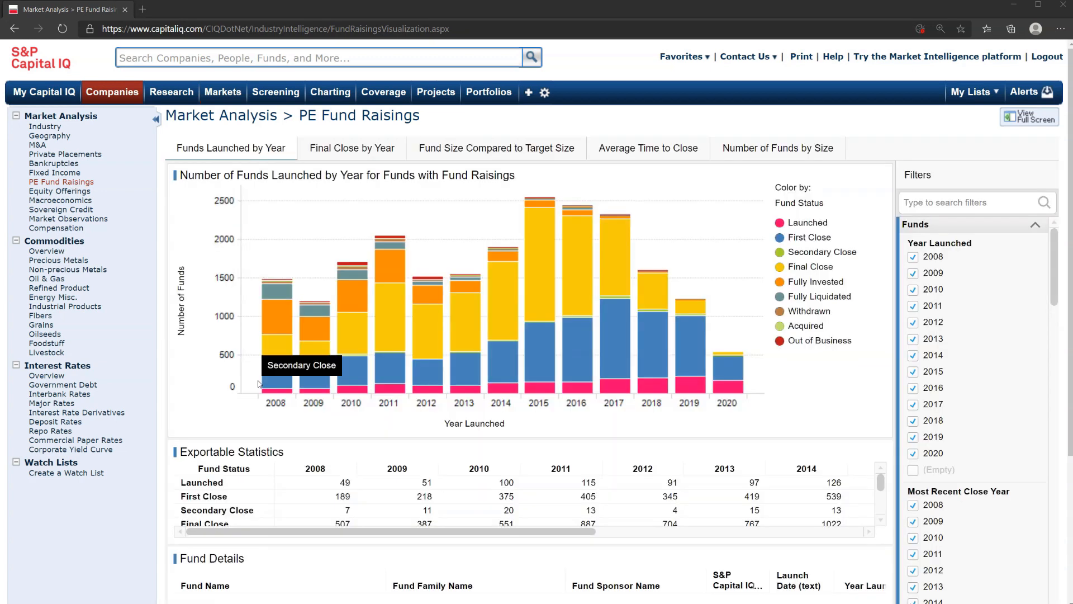
{"action": "mouse_move", "coordinate": [686, 382]}
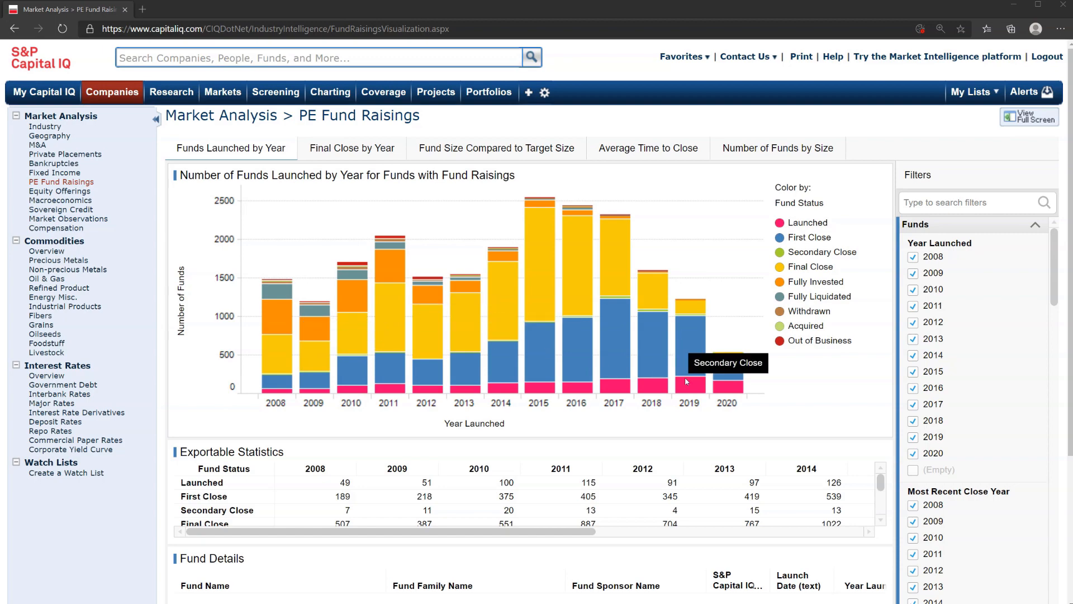
{"action": "mouse_move", "coordinate": [835, 407]}
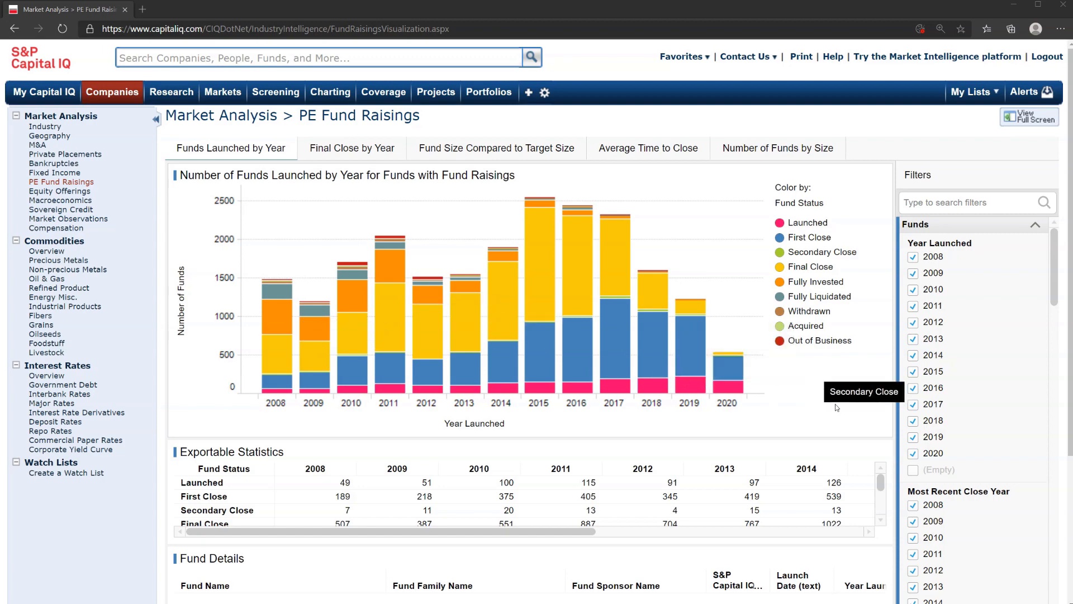
Step: Review the Funds Launched by Year chart and yearly fund statistics
{"action": "scroll", "scroll_direction": "down", "scroll_amount": 3}
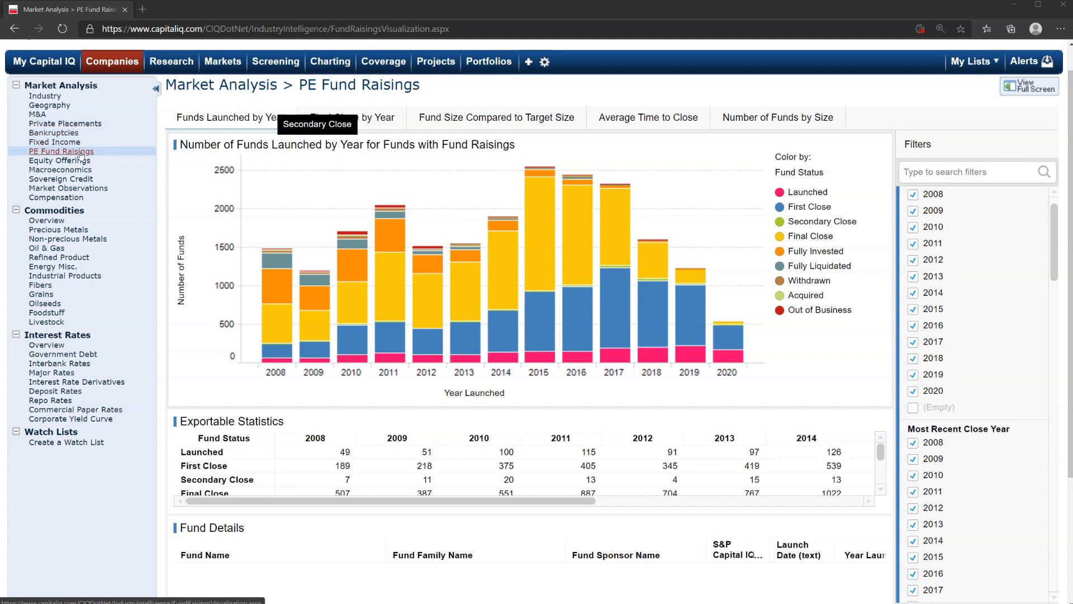
{"action": "left_click", "coordinate": [60, 160]}
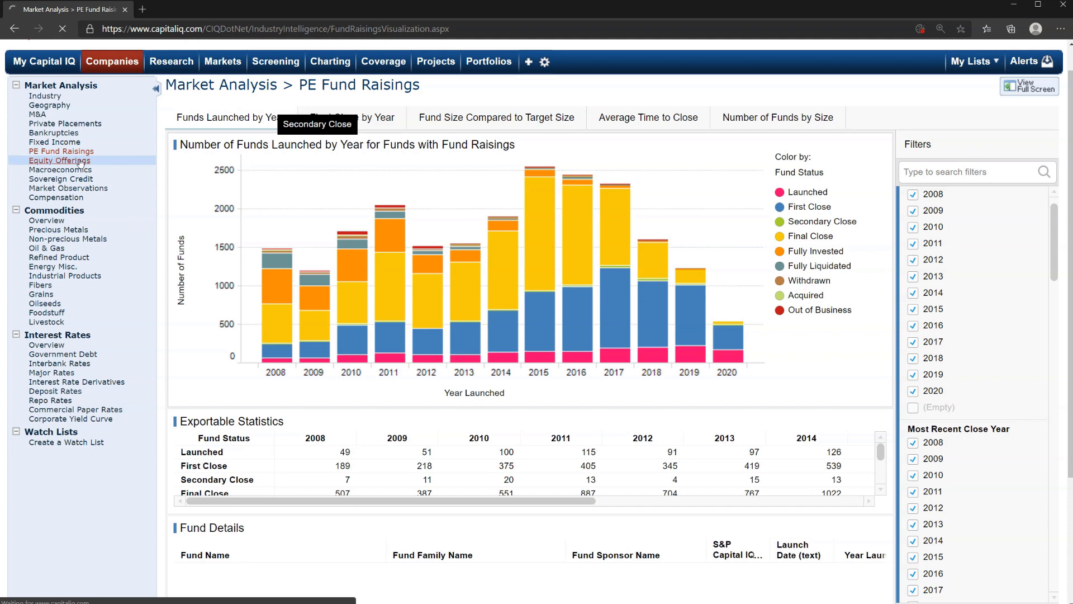
Step: Open Equity Offerings under Market Analysis to see offerings by sector
{"action": "left_click", "coordinate": [59, 161]}
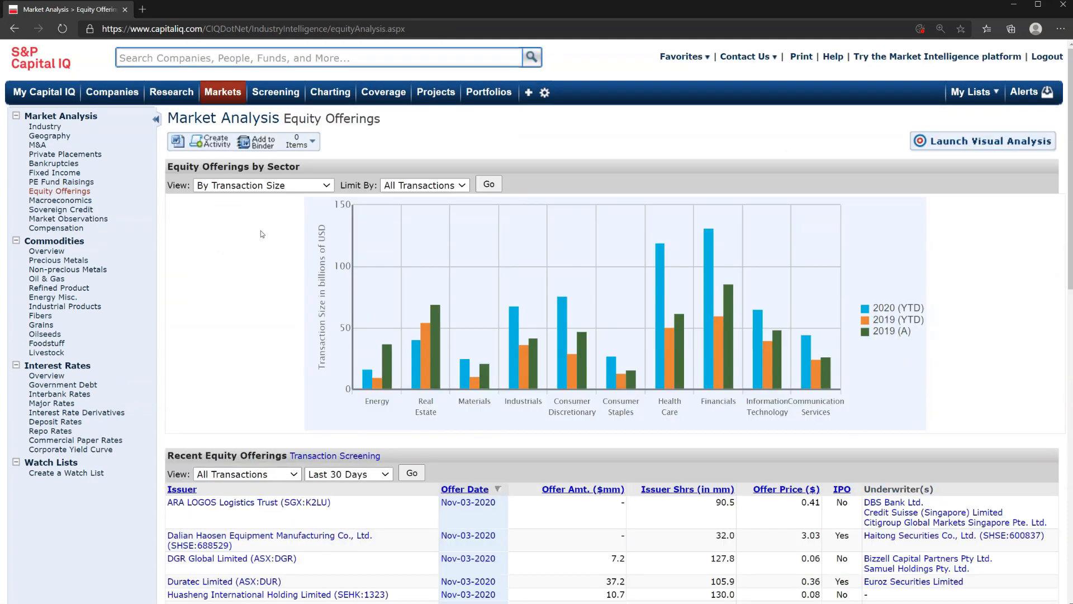
{"action": "mouse_move", "coordinate": [792, 437]}
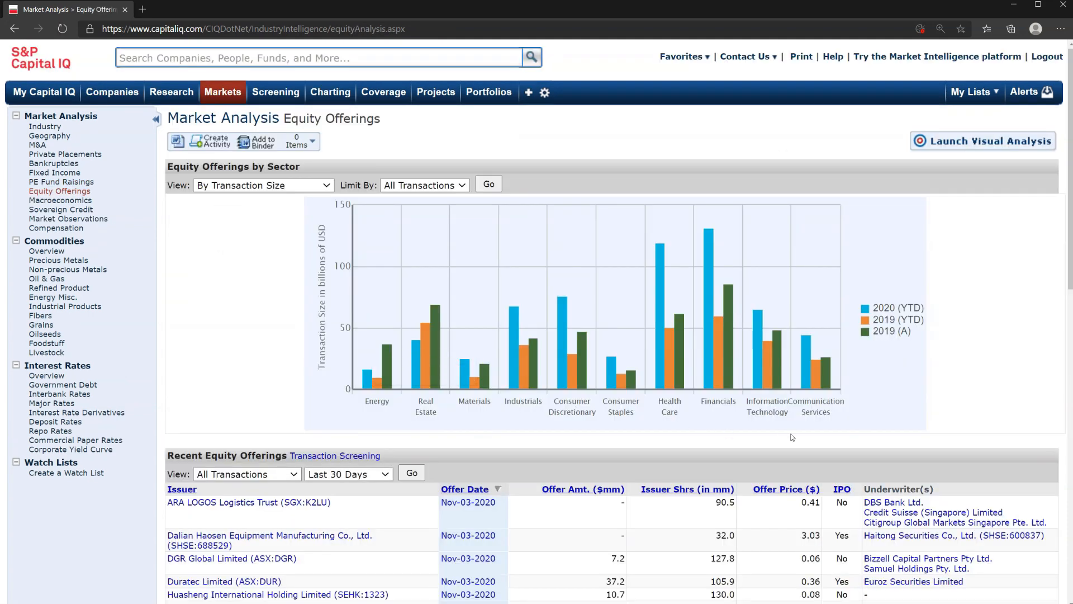
{"action": "mouse_move", "coordinate": [892, 347]}
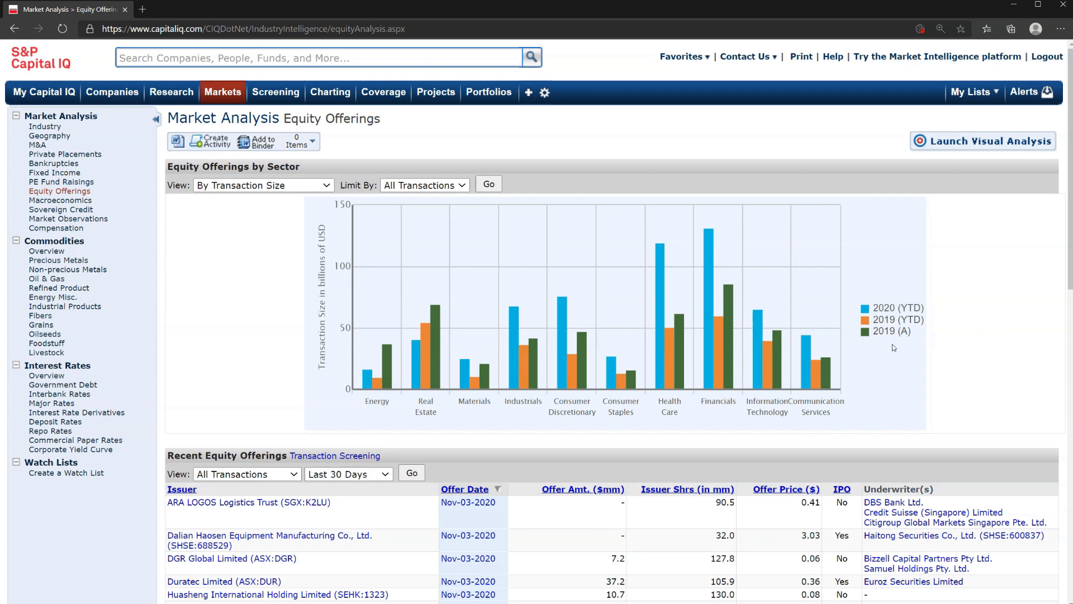
{"action": "mouse_move", "coordinate": [803, 291]}
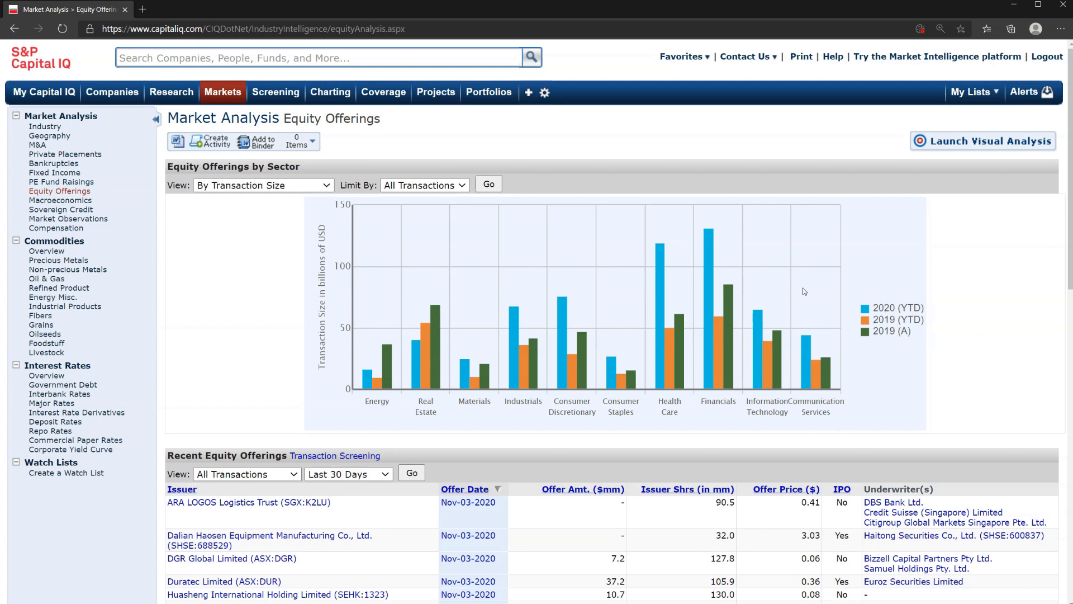
{"action": "mouse_move", "coordinate": [710, 234]}
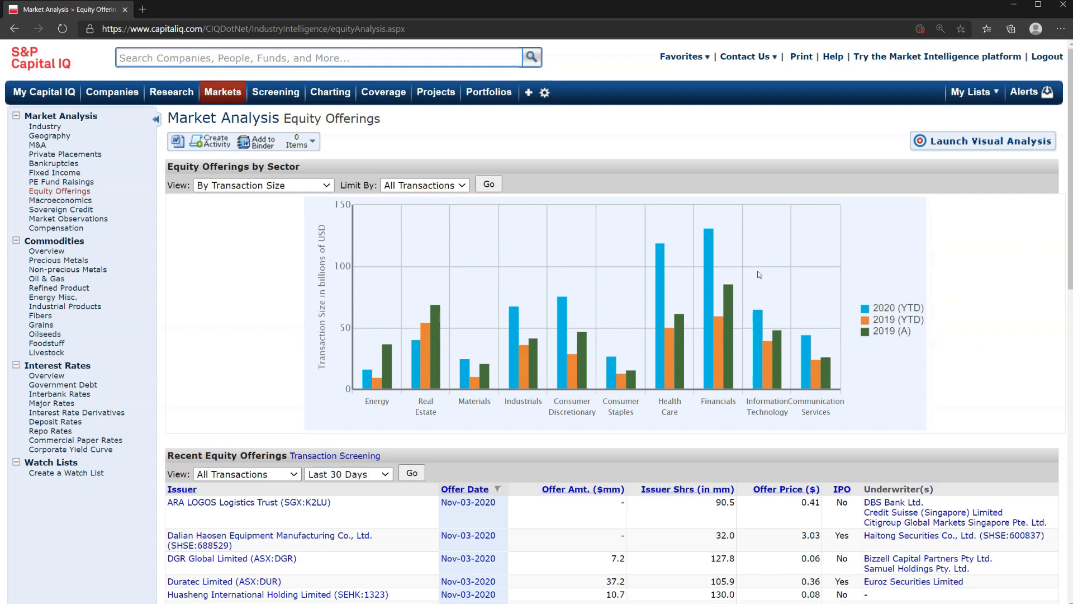
{"action": "scroll", "scroll_direction": "down", "scroll_amount": 3}
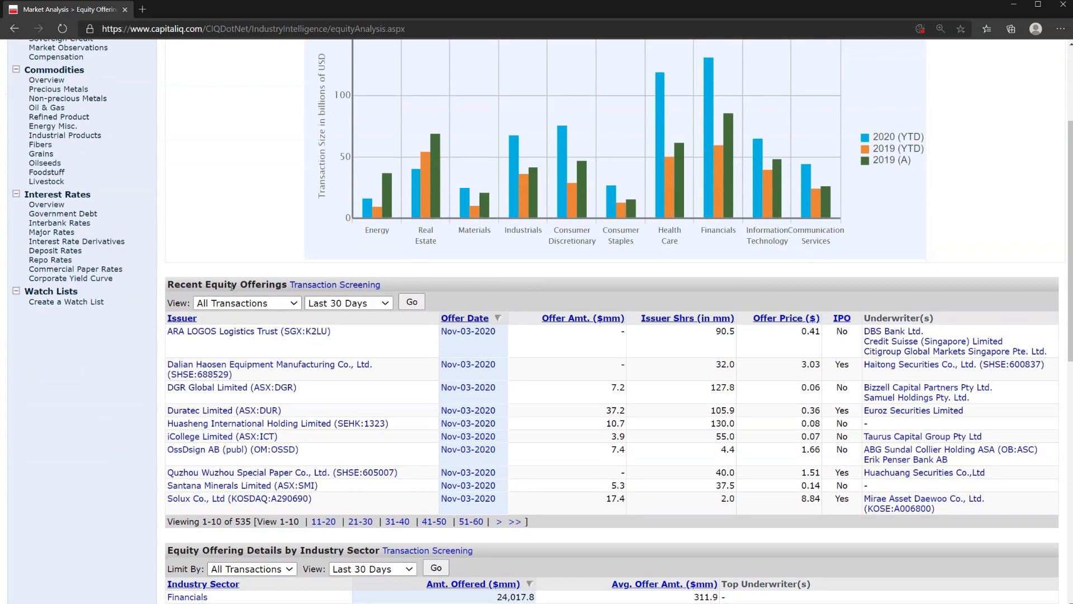
{"action": "scroll", "scroll_direction": "down", "scroll_amount": 3}
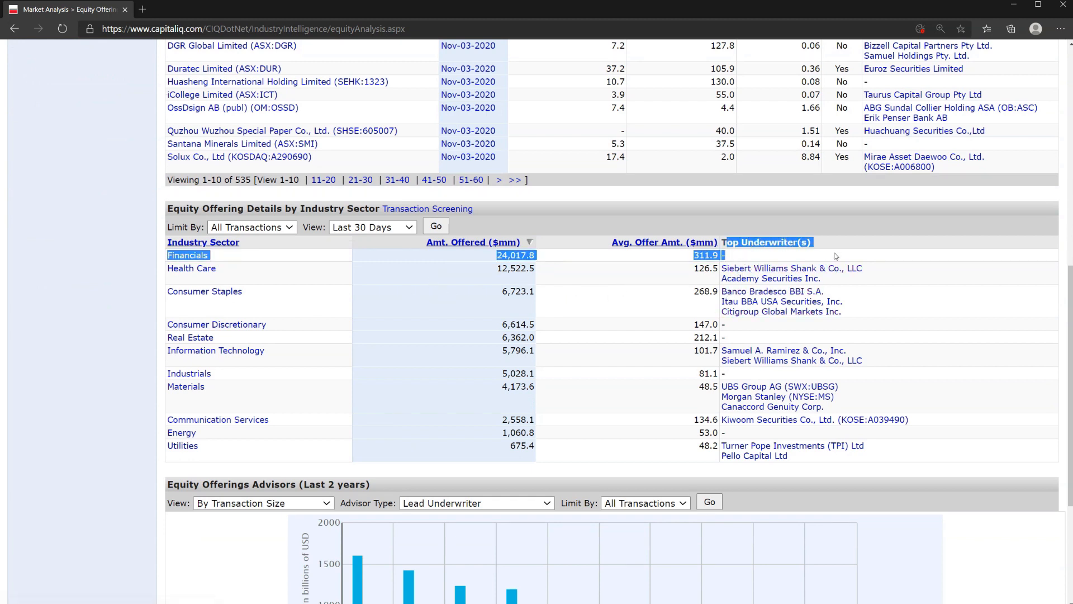
{"action": "scroll", "scroll_direction": "down", "scroll_amount": 3}
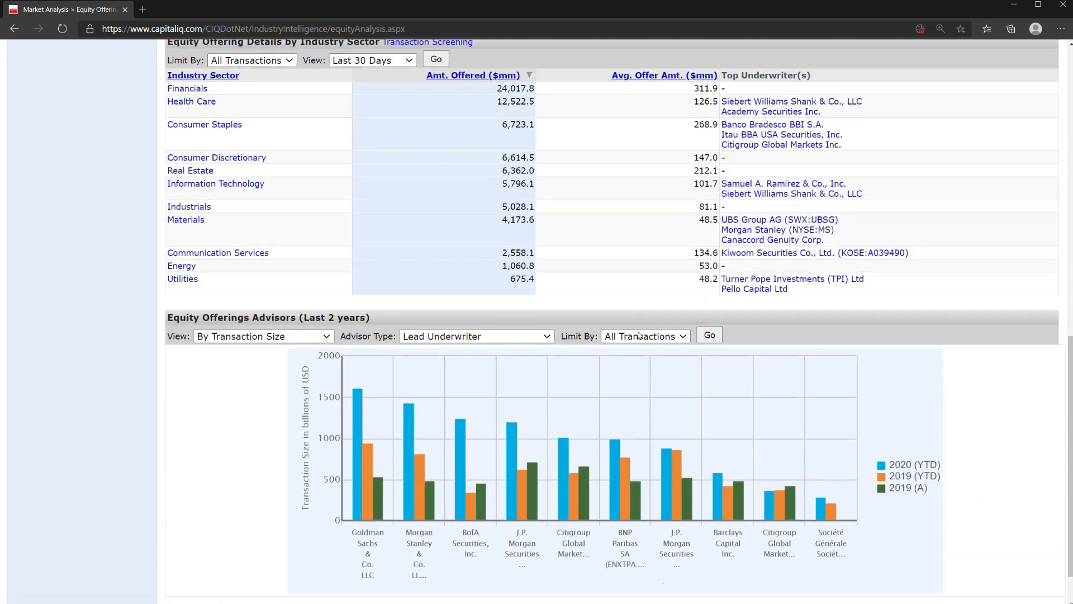
{"action": "scroll", "scroll_direction": "down", "scroll_amount": 3}
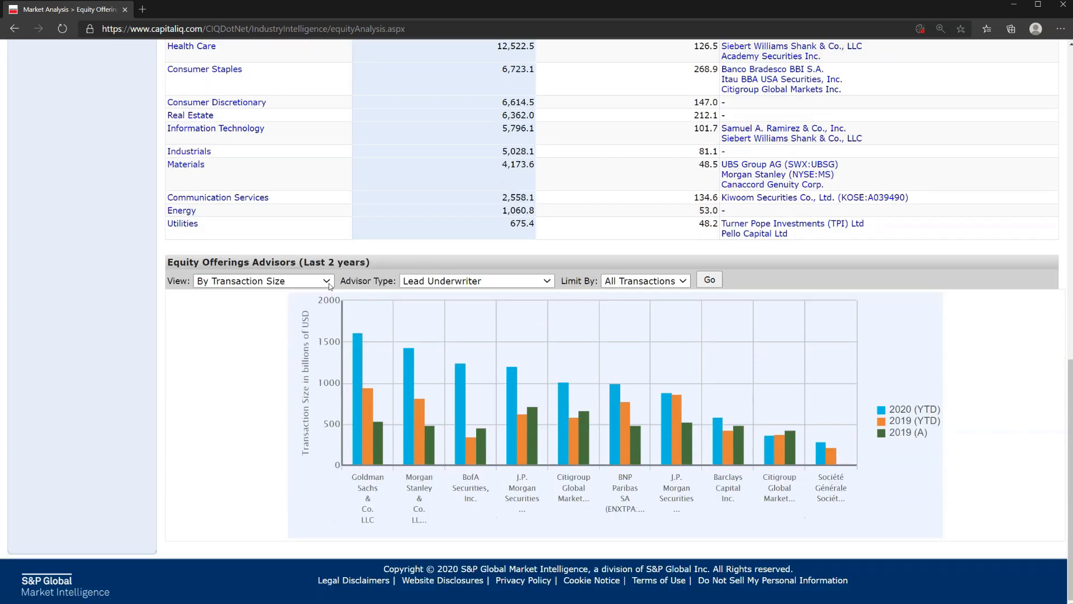
{"action": "left_click", "coordinate": [476, 281]}
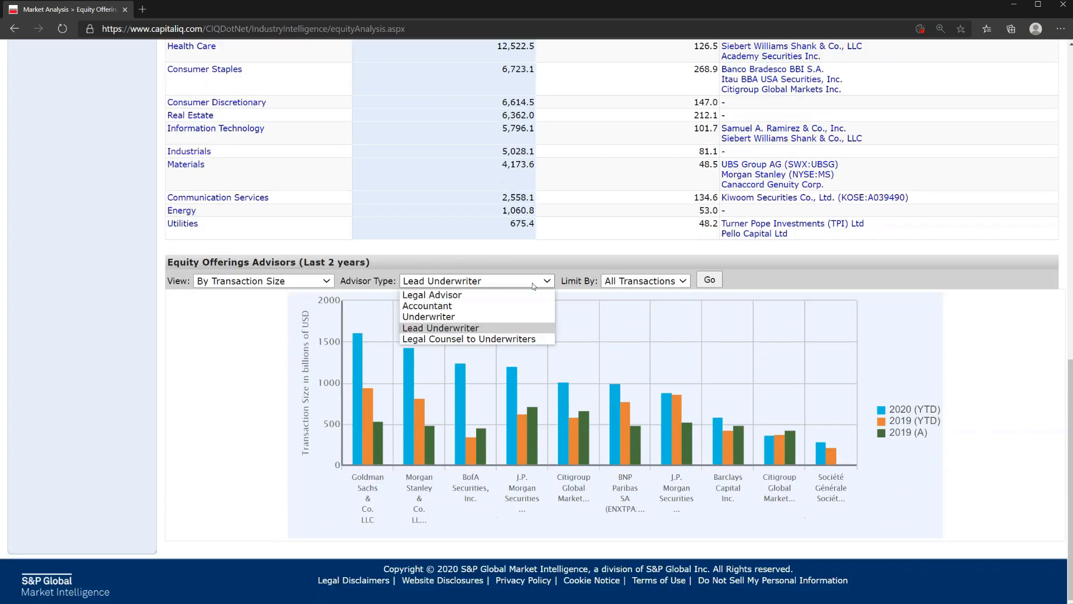
{"action": "scroll", "scroll_direction": "down", "scroll_amount": 3}
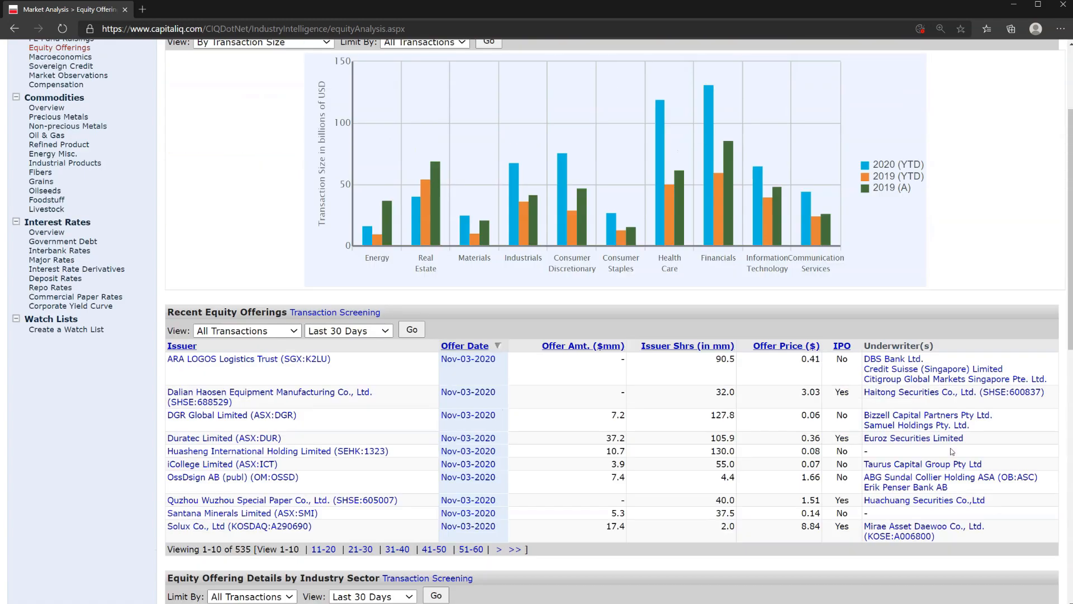
{"action": "scroll", "scroll_direction": "up", "scroll_amount": 3}
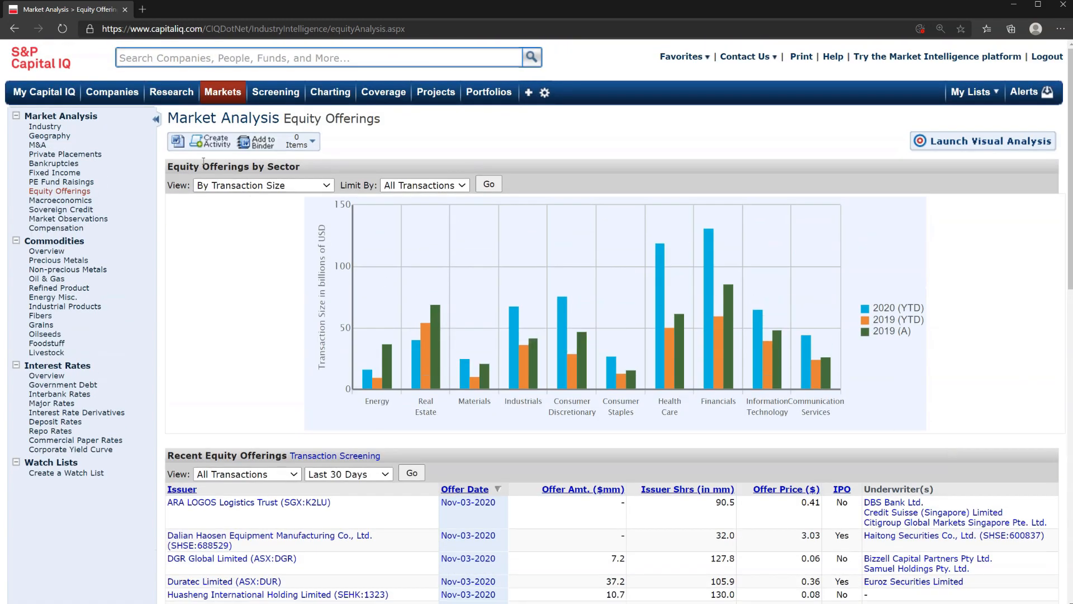
{"action": "mouse_move", "coordinate": [177, 141]}
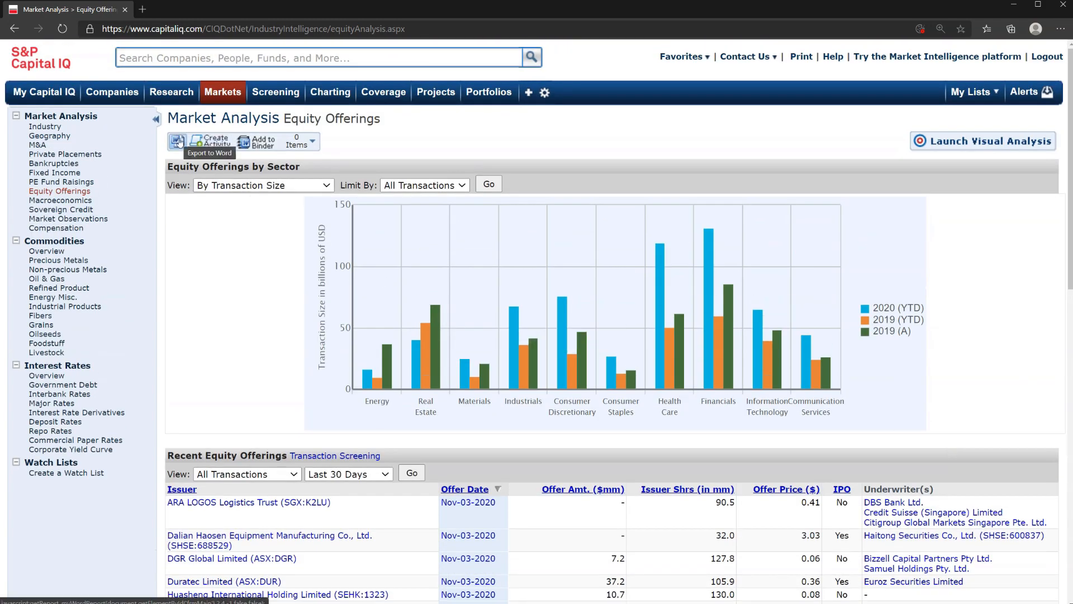
{"action": "mouse_move", "coordinate": [222, 250]}
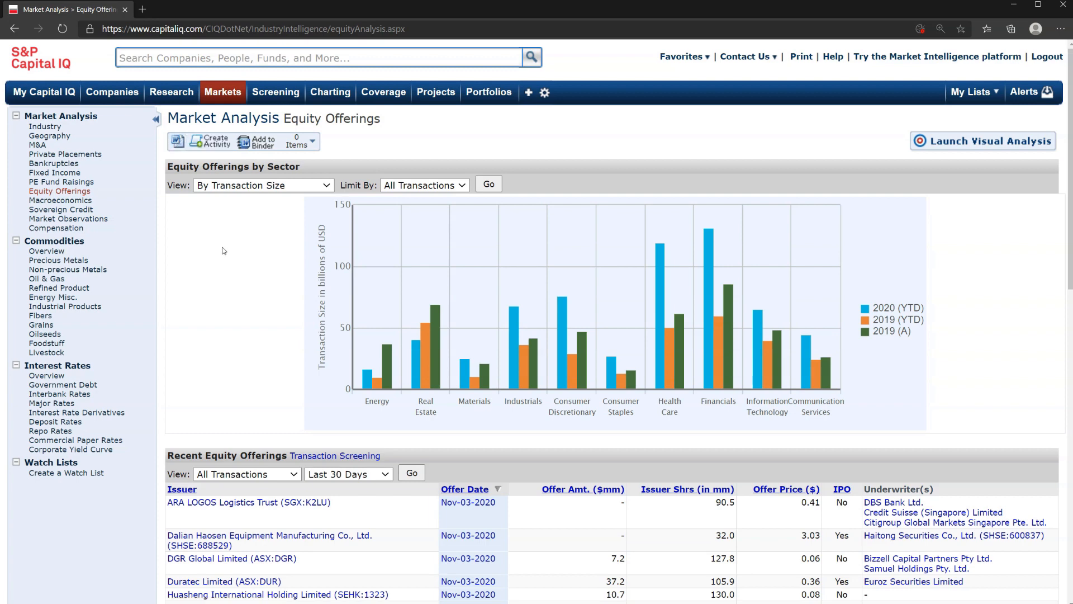
{"action": "mouse_move", "coordinate": [258, 154]}
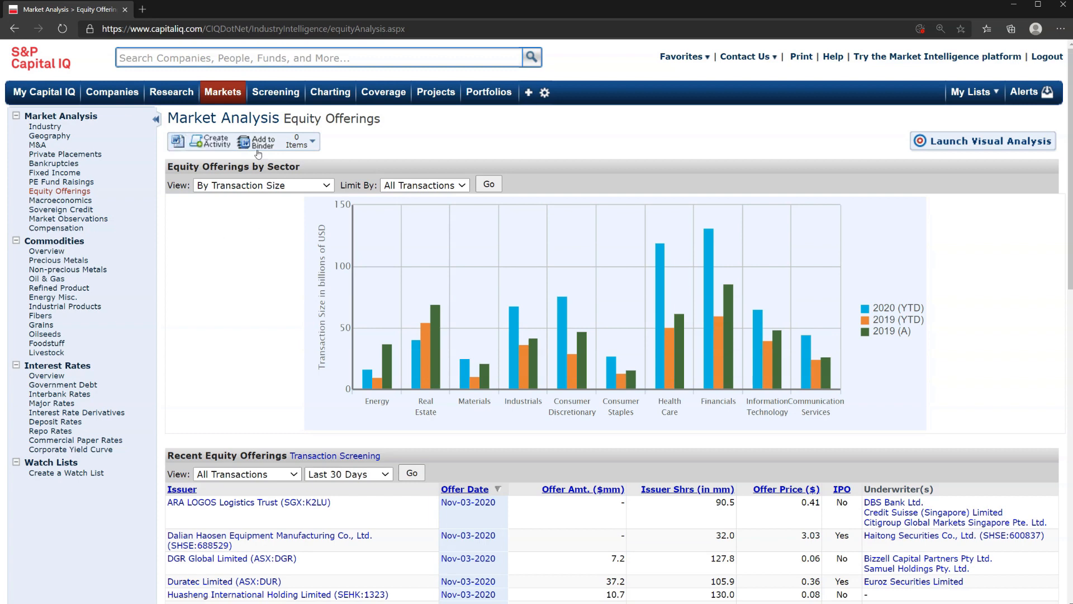
Step: Go to Commodities > Overview listing metals, agriculture, energy and industrial futures
{"action": "left_click", "coordinate": [275, 92]}
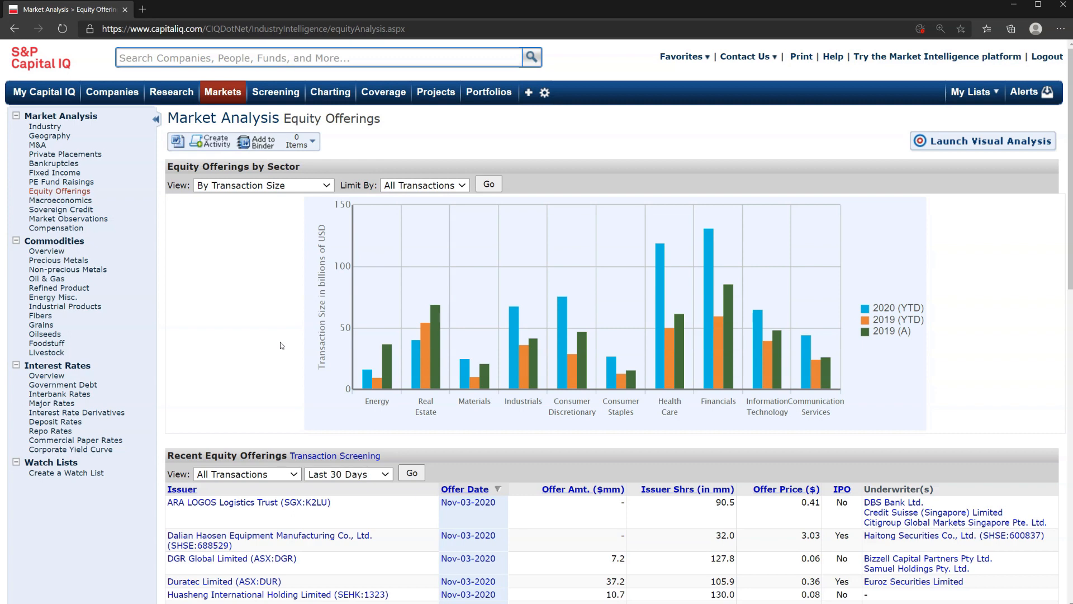
{"action": "left_click", "coordinate": [275, 91]}
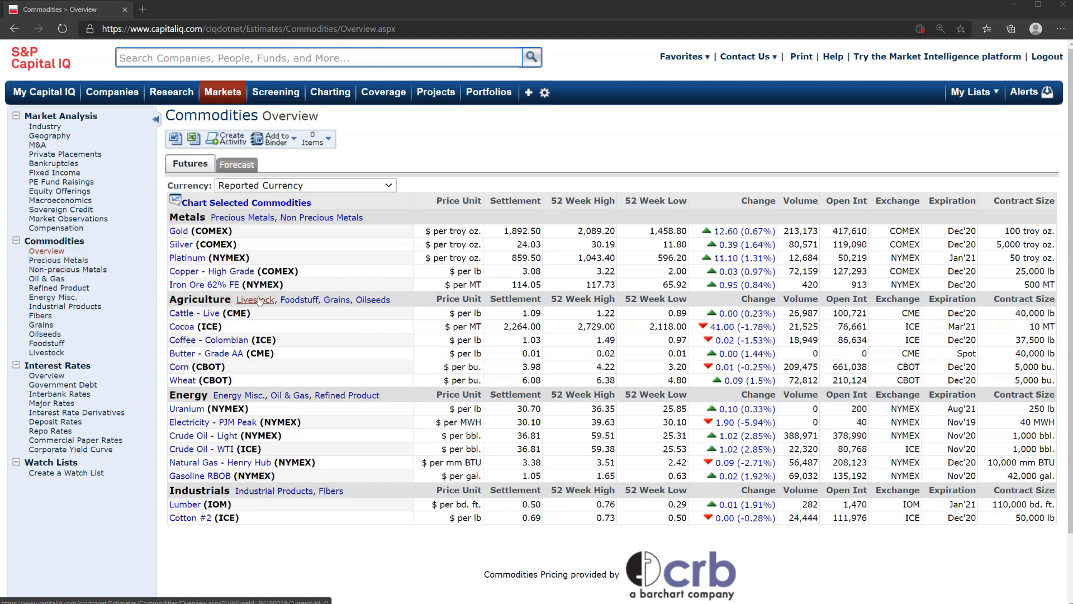
{"action": "mouse_move", "coordinate": [46, 278]}
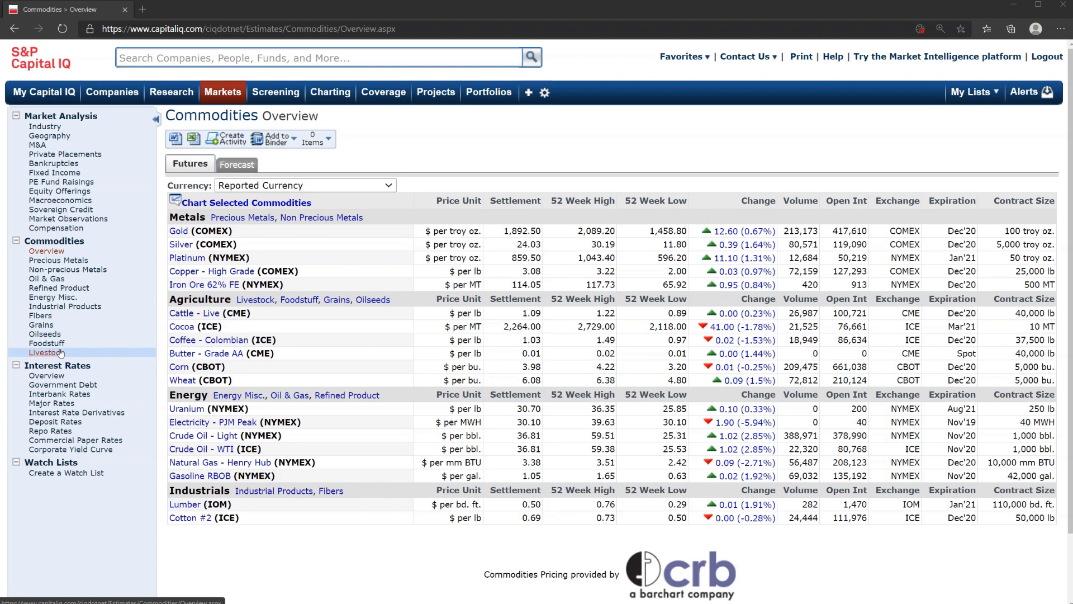
{"action": "mouse_move", "coordinate": [46, 343]}
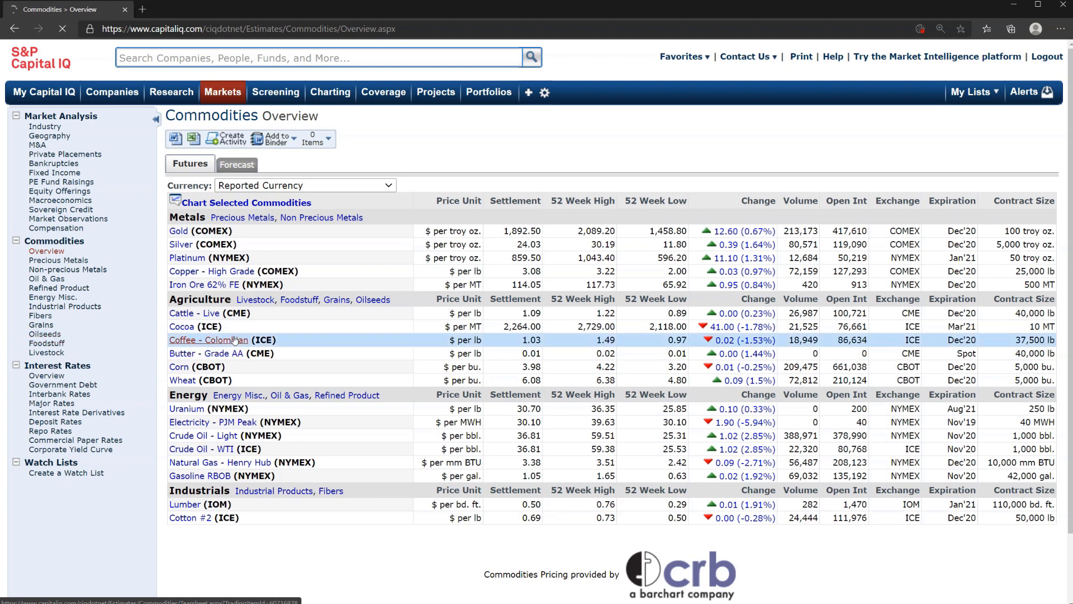
Step: Open the Coffee - Colombian (ICE) tearsheet and scroll to its 5-year Close Price chart
{"action": "left_click", "coordinate": [210, 341]}
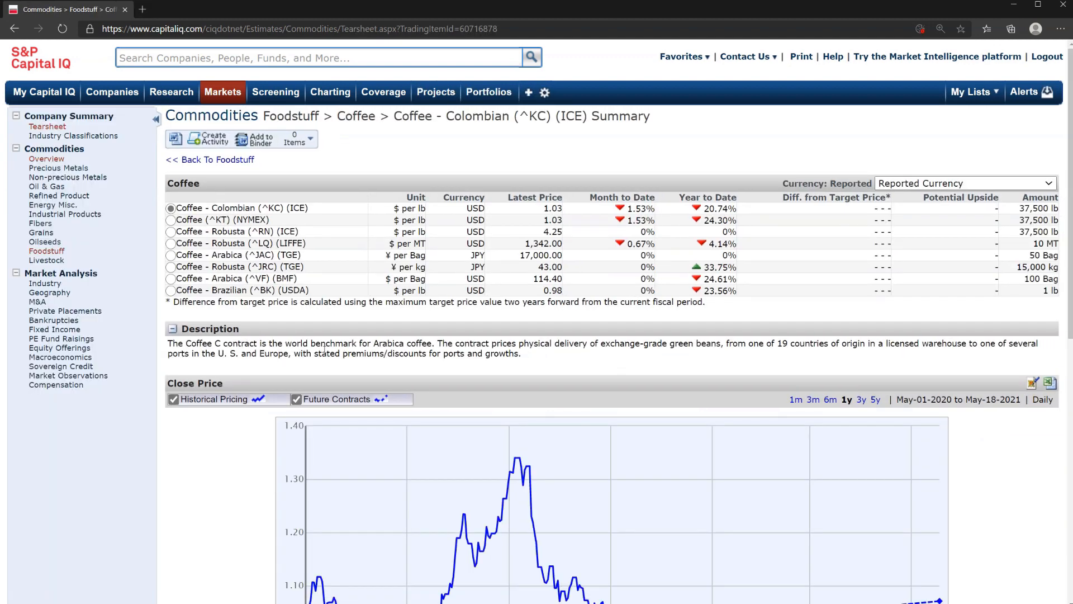
{"action": "scroll", "scroll_direction": "down", "scroll_amount": 3}
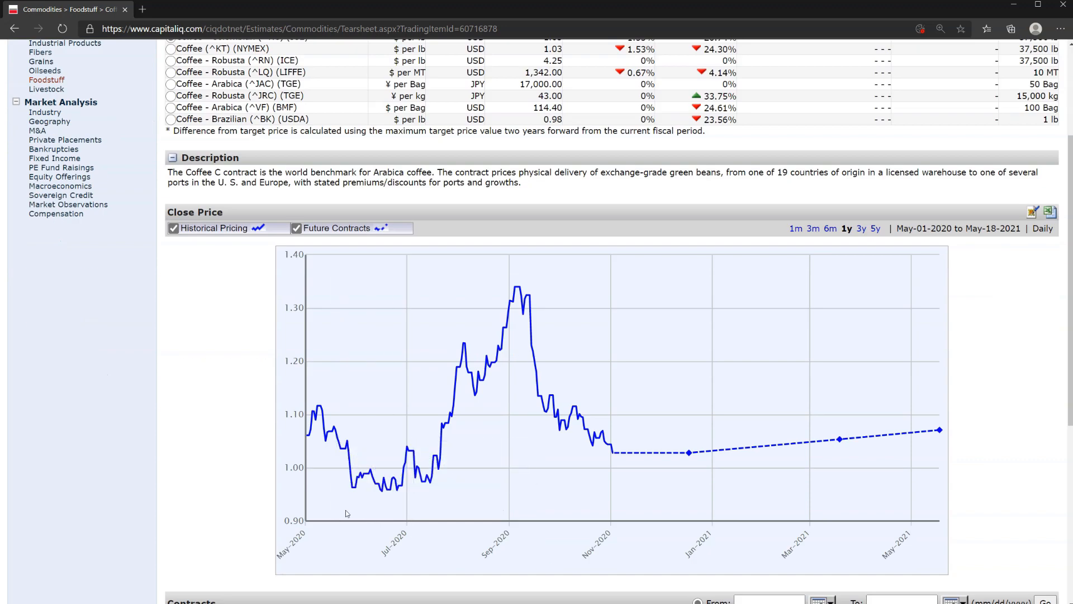
{"action": "mouse_move", "coordinate": [411, 513]}
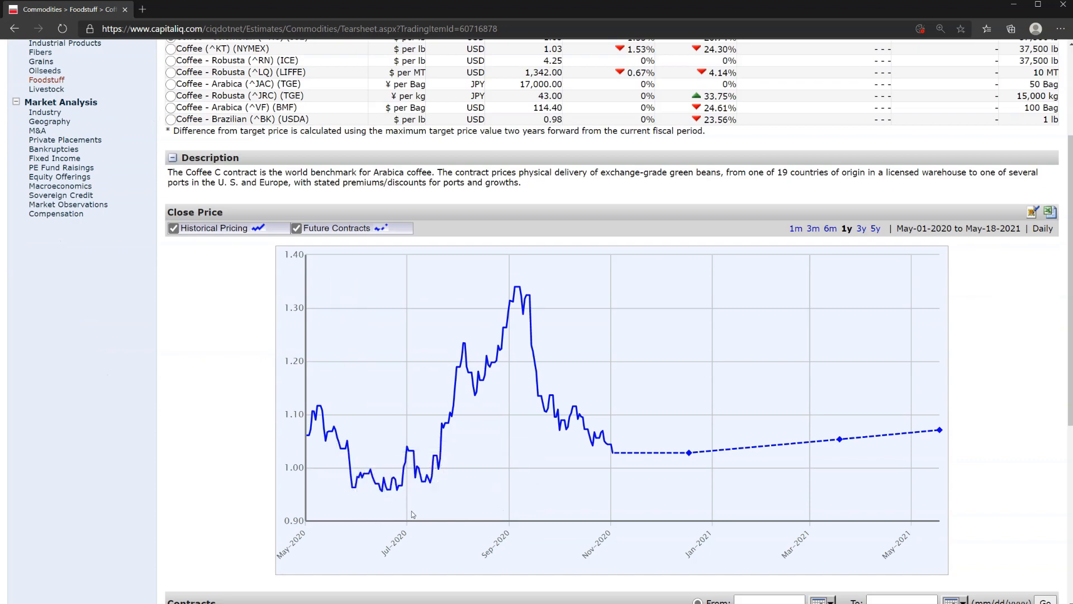
{"action": "mouse_move", "coordinate": [779, 451]}
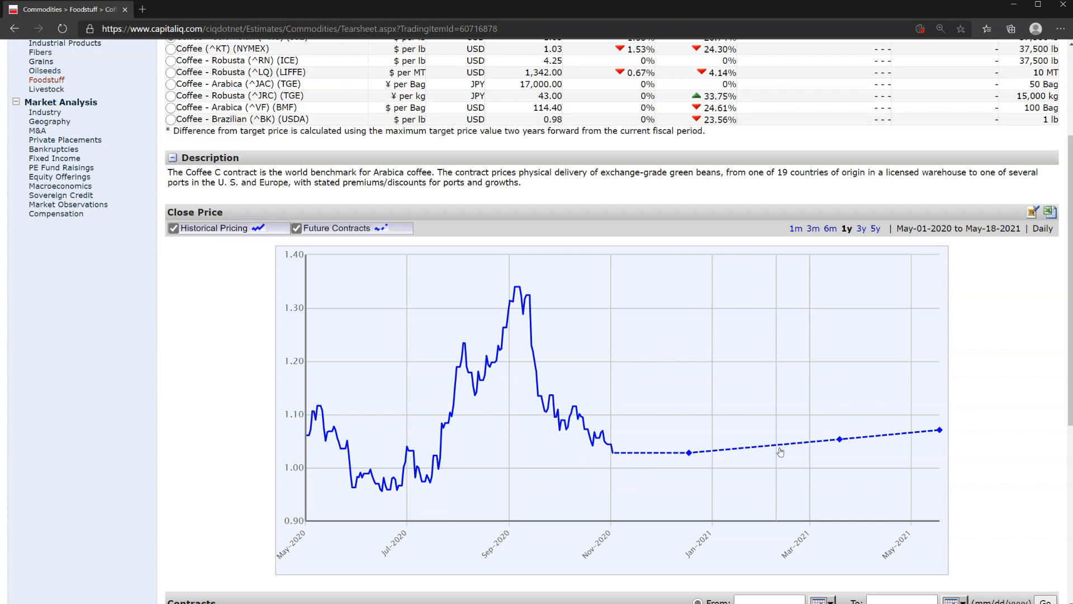
{"action": "scroll", "scroll_direction": "down", "scroll_amount": 3}
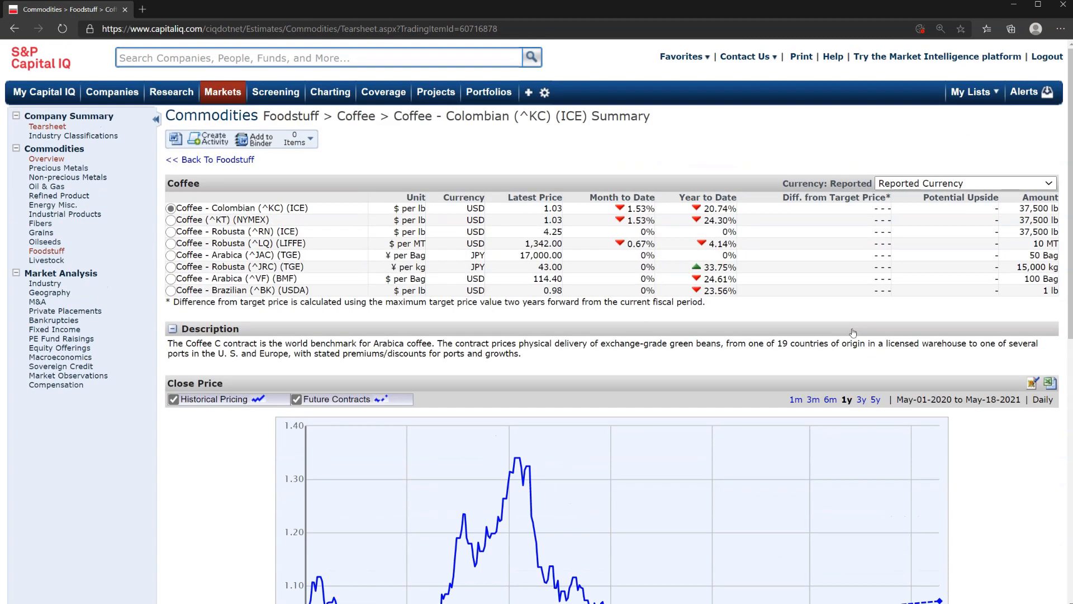
{"action": "scroll", "scroll_direction": "down", "scroll_amount": 3}
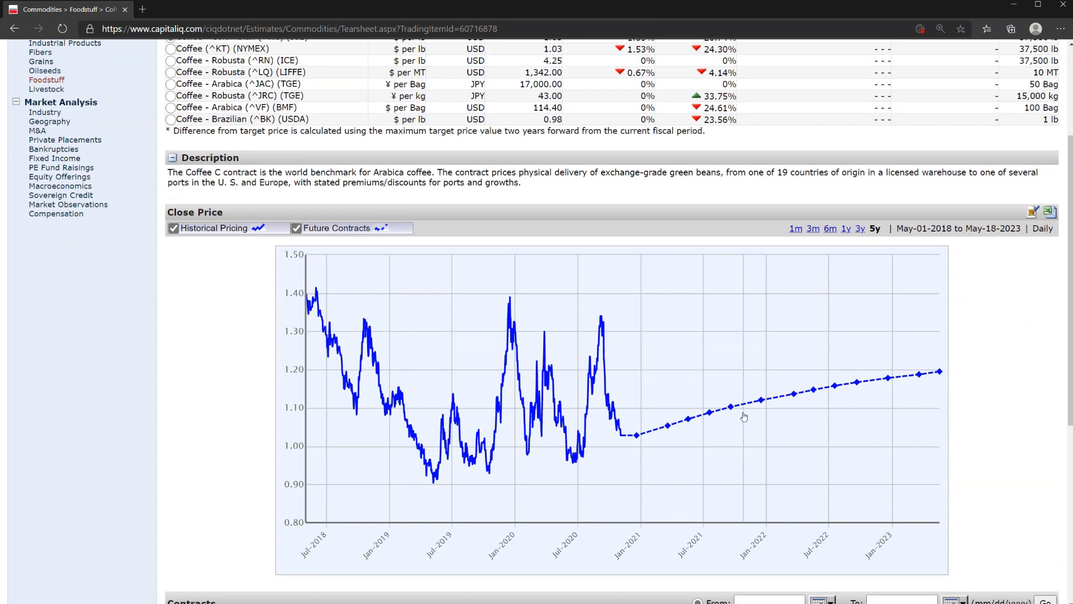
{"action": "mouse_move", "coordinate": [887, 377]}
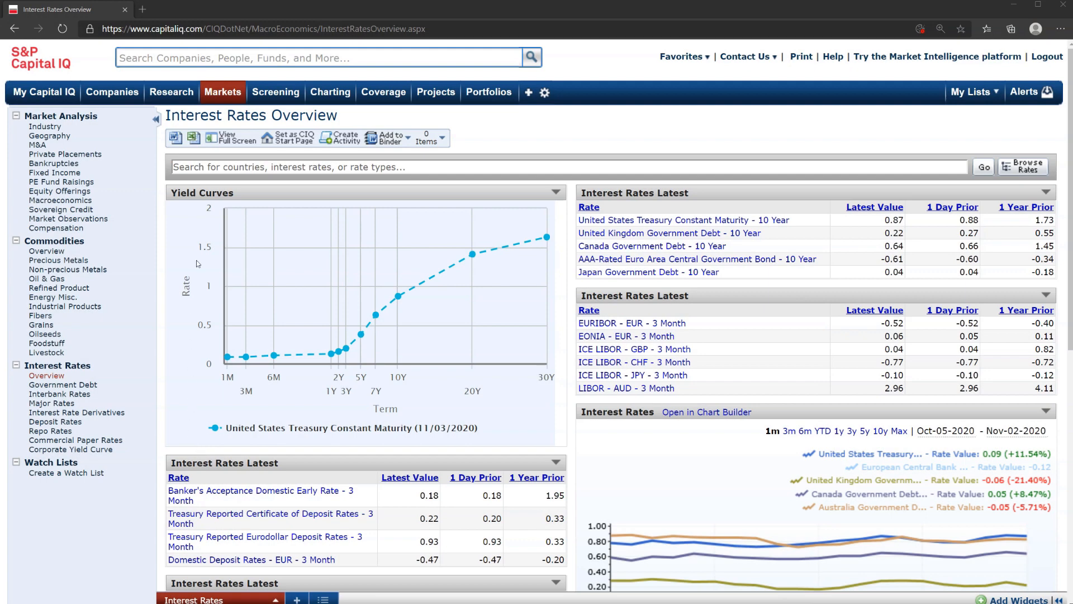
{"action": "mouse_move", "coordinate": [95, 529]}
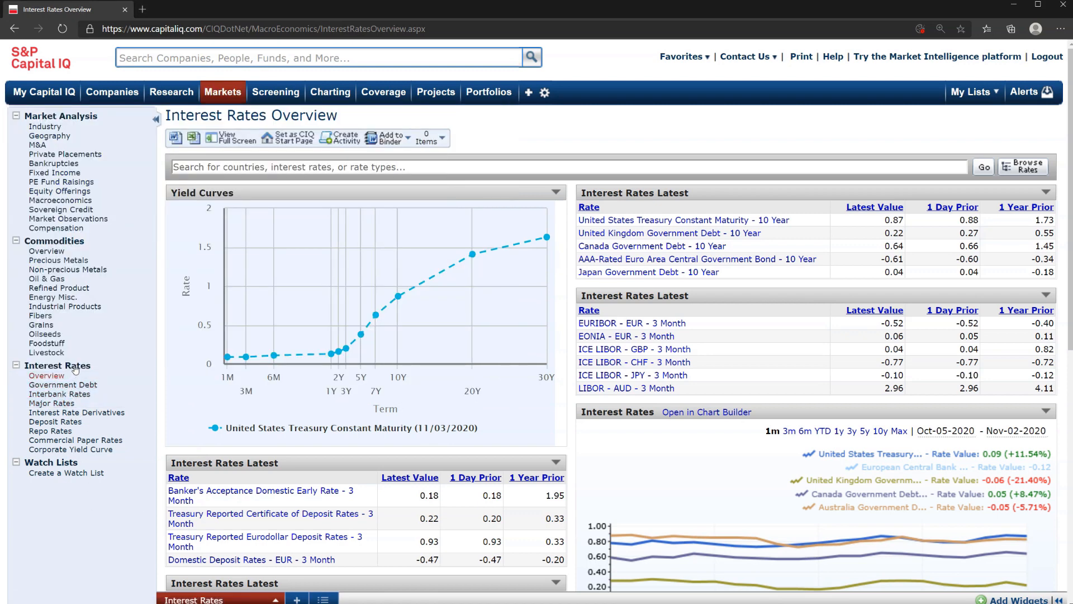
{"action": "mouse_move", "coordinate": [472, 253]}
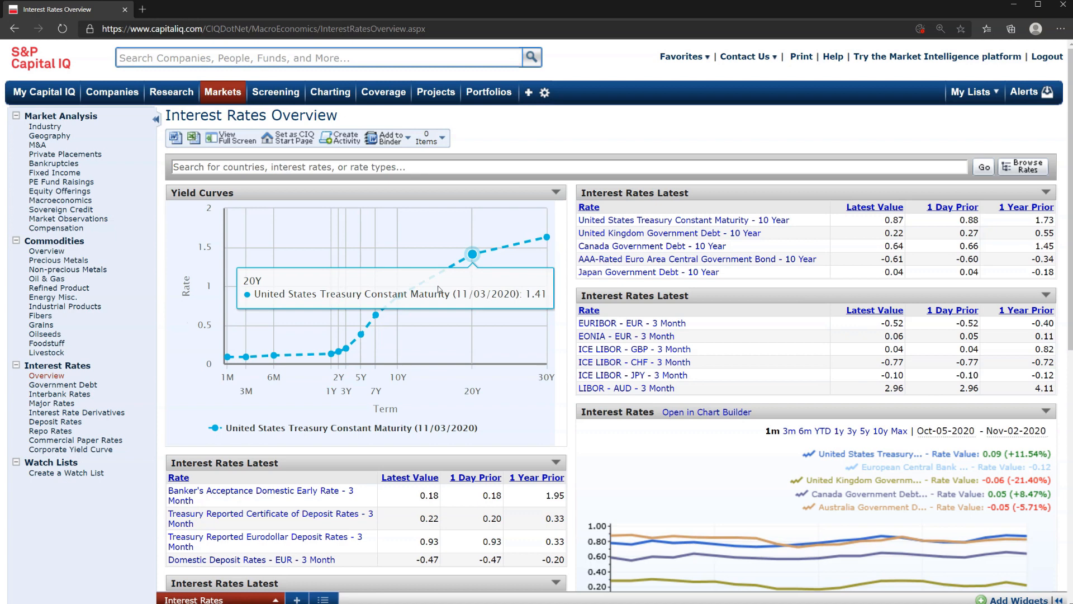
{"action": "mouse_move", "coordinate": [397, 296]}
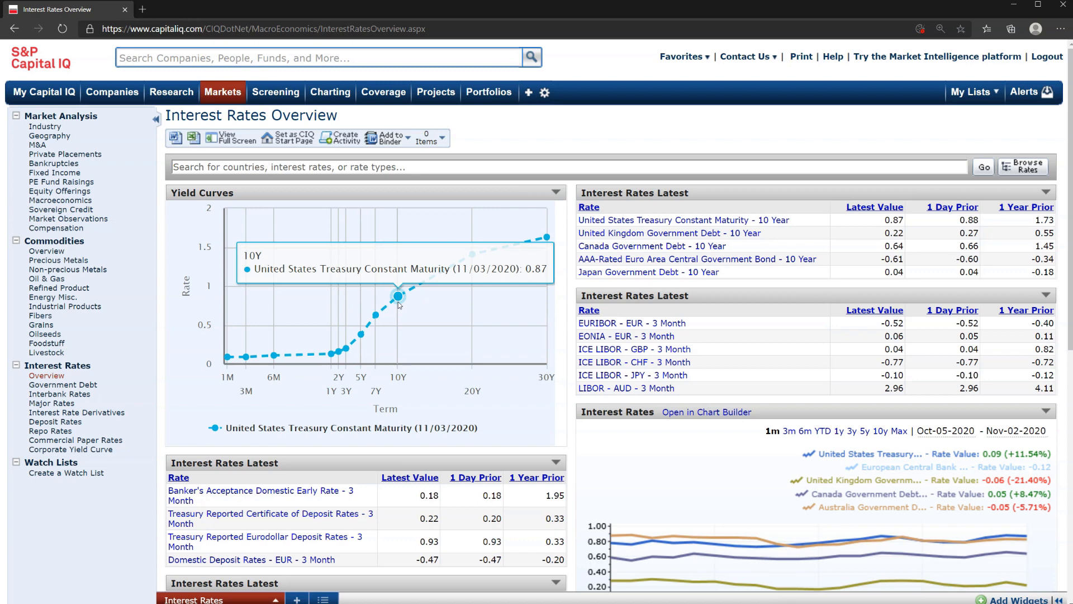
{"action": "mouse_move", "coordinate": [546, 235]}
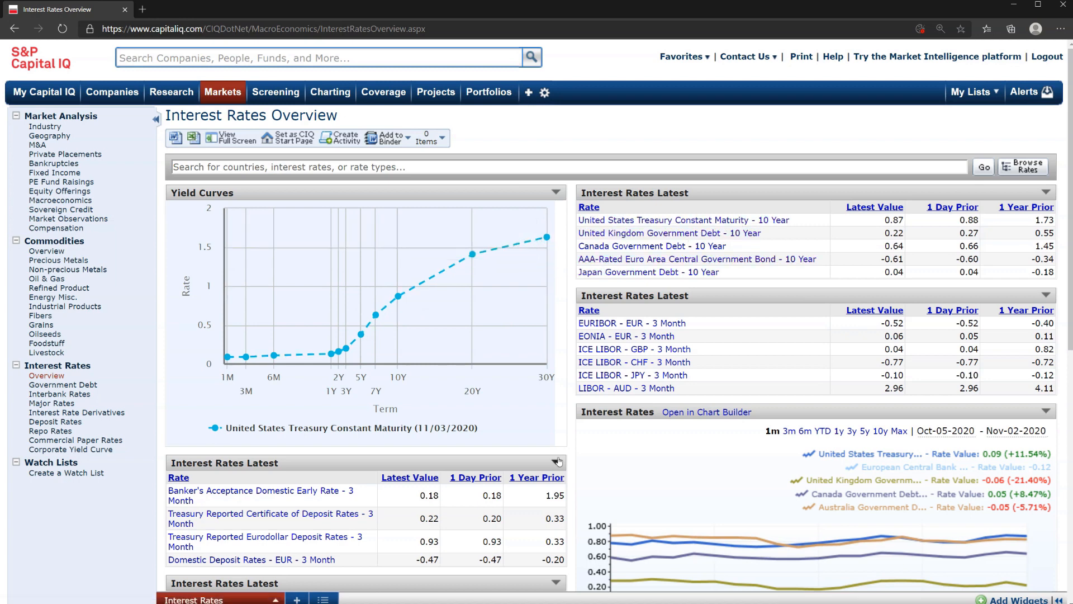
{"action": "scroll", "scroll_direction": "down", "scroll_amount": 3}
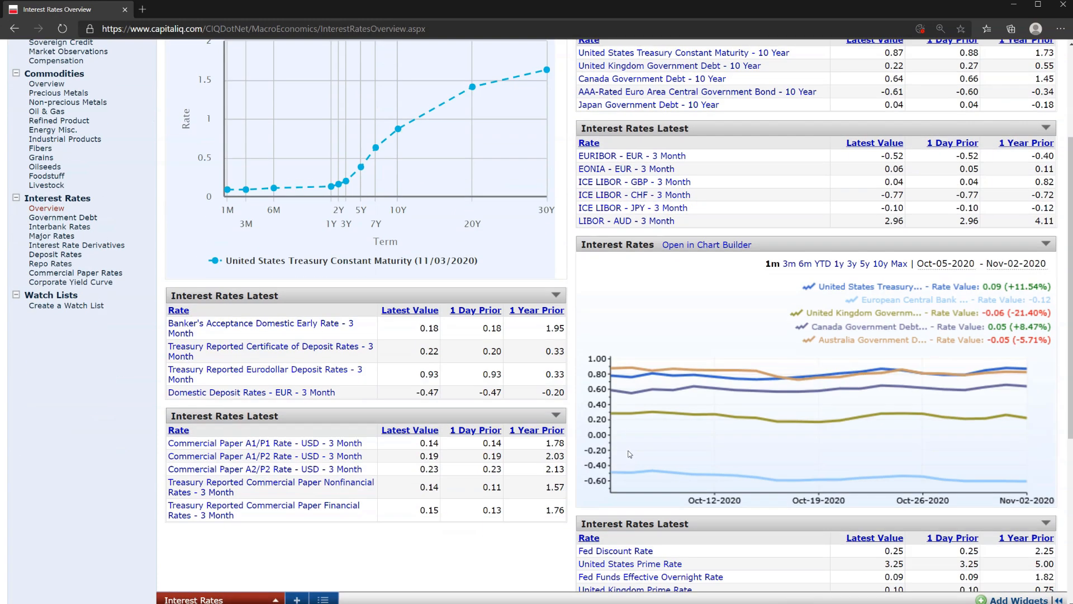
{"action": "scroll", "scroll_direction": "down", "scroll_amount": 3}
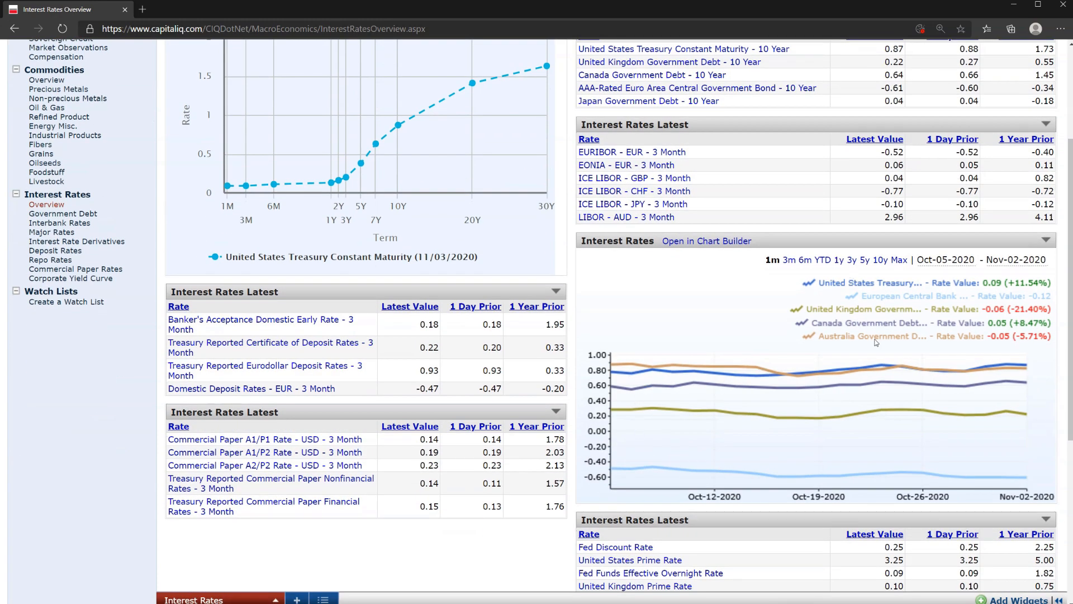
{"action": "scroll", "scroll_direction": "down", "scroll_amount": 3}
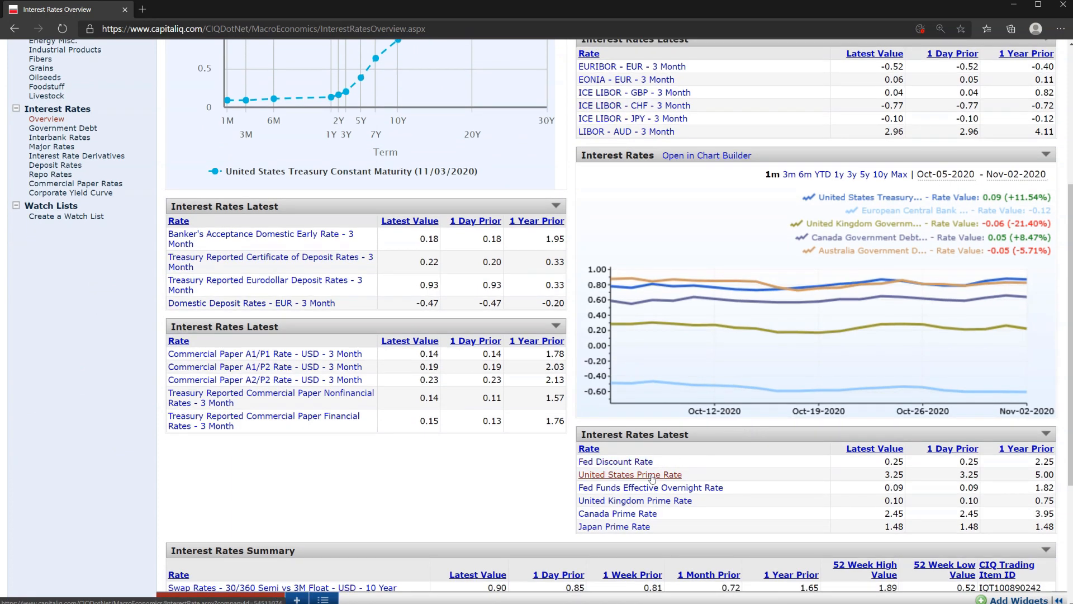
{"action": "mouse_move", "coordinate": [650, 487]}
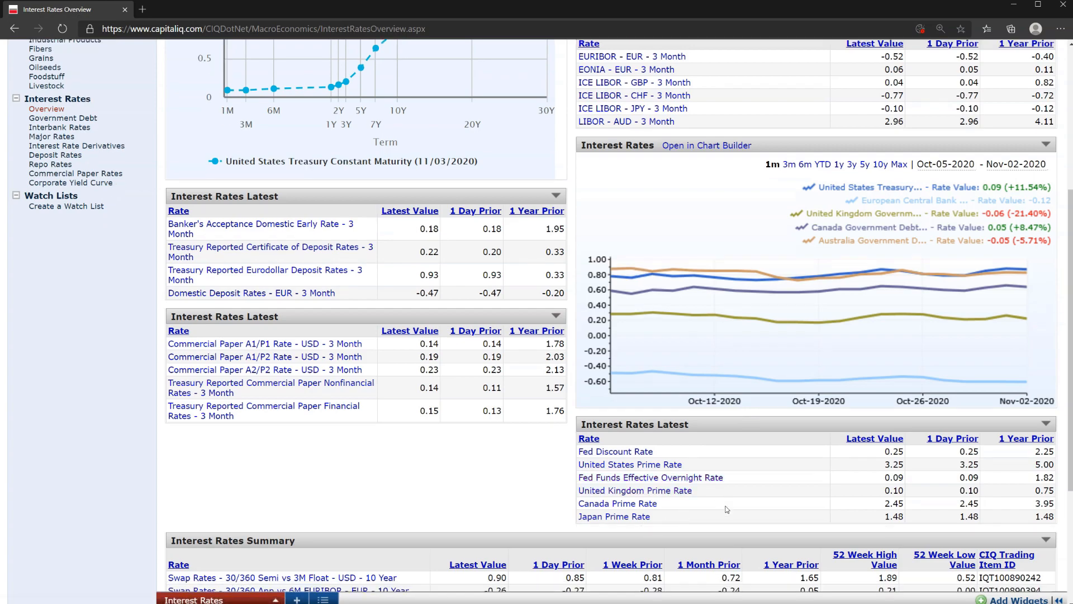
{"action": "scroll", "scroll_direction": "down", "scroll_amount": 3}
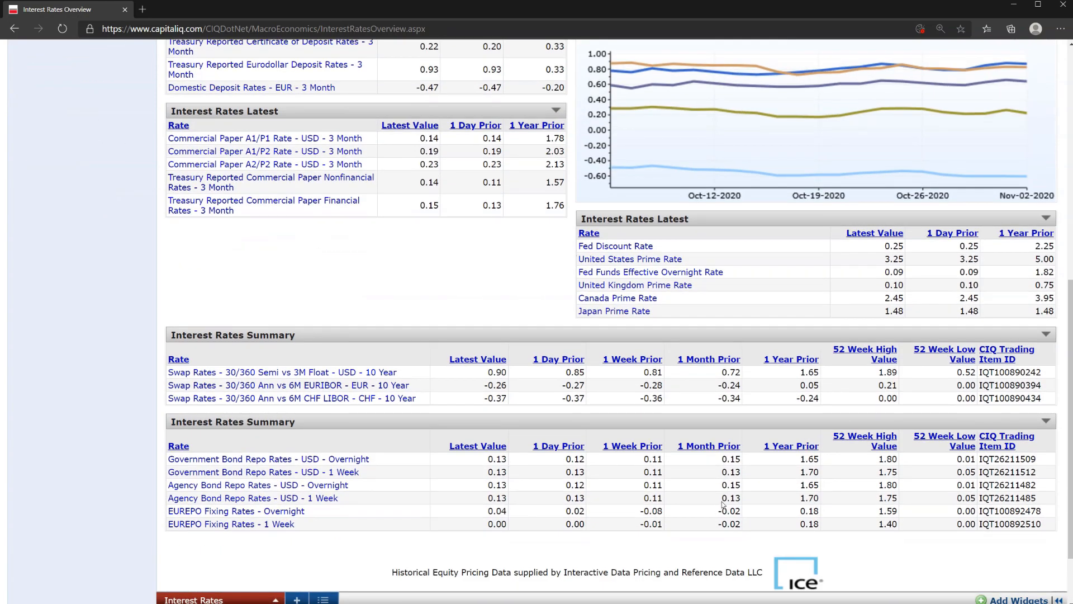